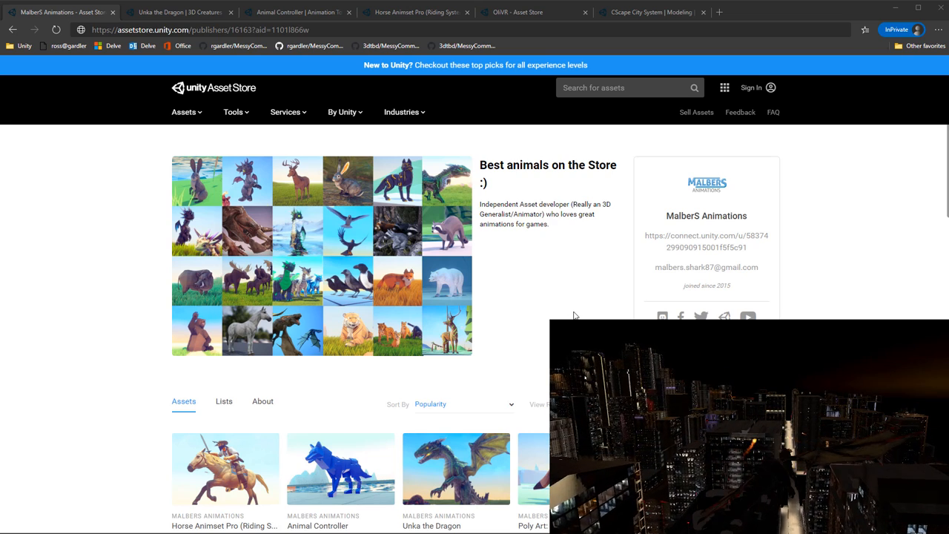
- Scroll the Malbers Animations publisher page to review its asset list including Unka the Dragon
scroll(down, 3)
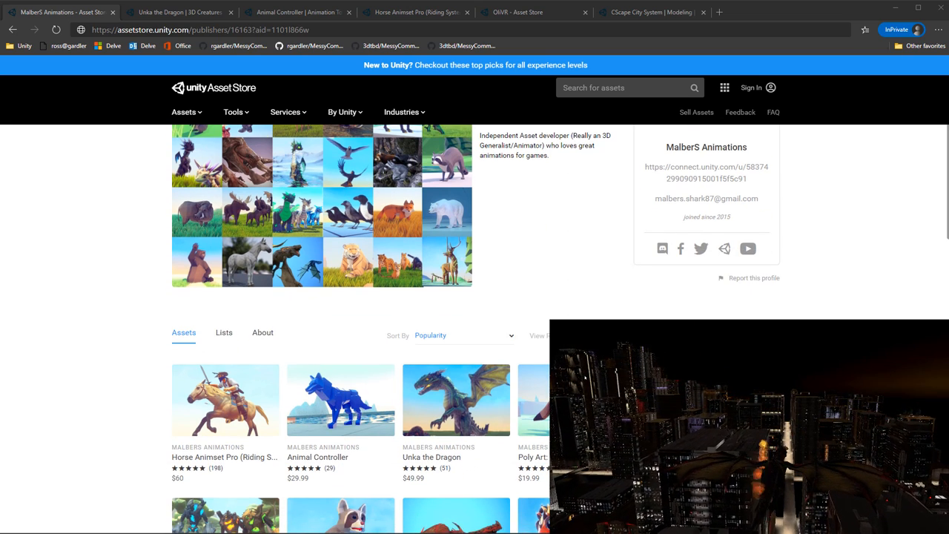
mouse_move(226, 401)
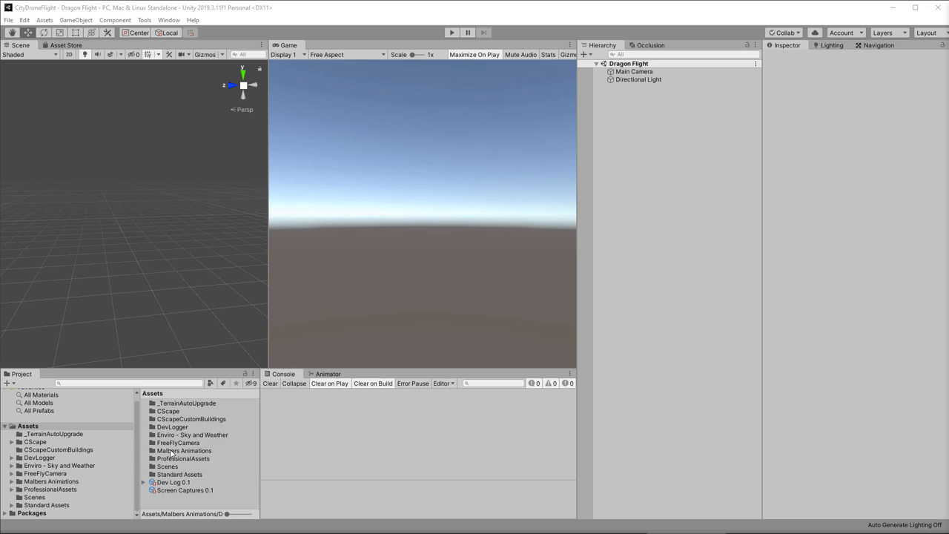
- Navigate Malbers Animations > Dragons > Unka the Dragon and load the Unka Base Demo scene
click(184, 451)
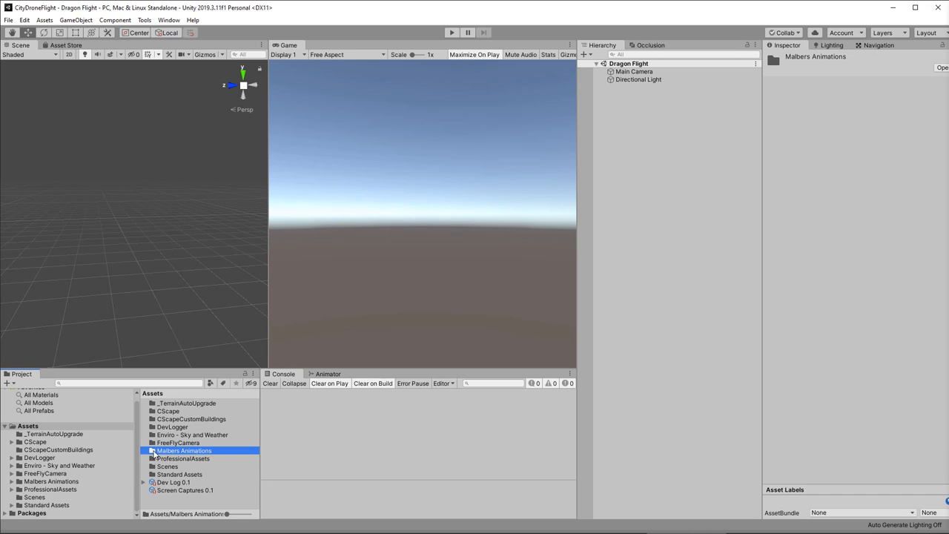
double_click(184, 451)
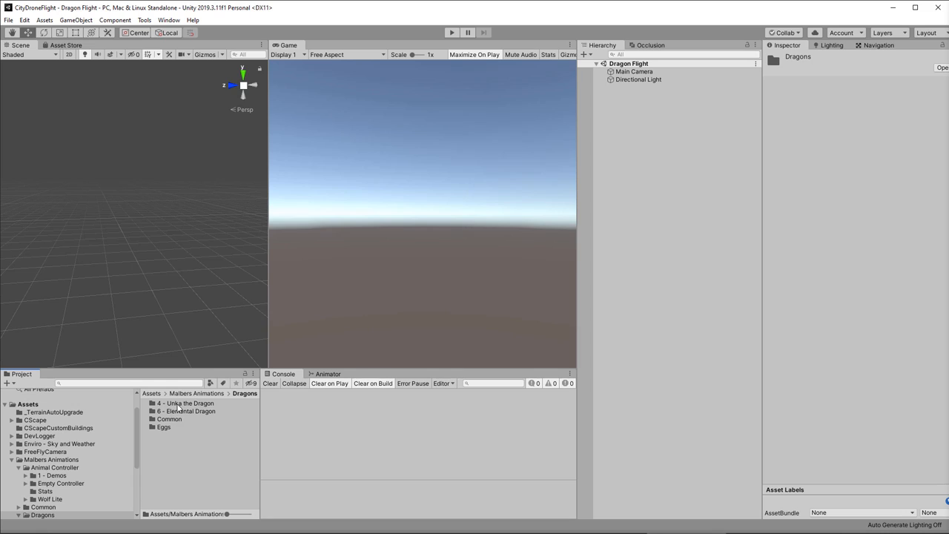
click(185, 403)
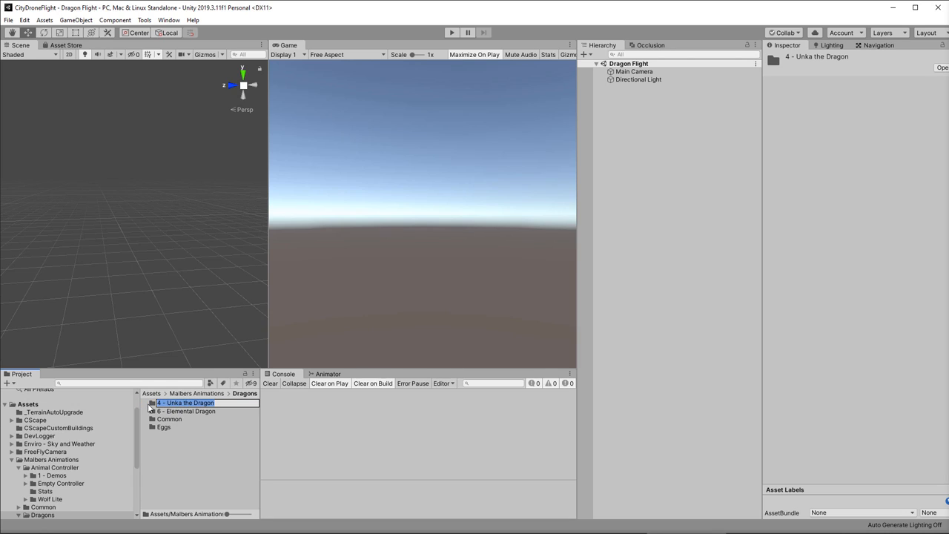
double_click(187, 402)
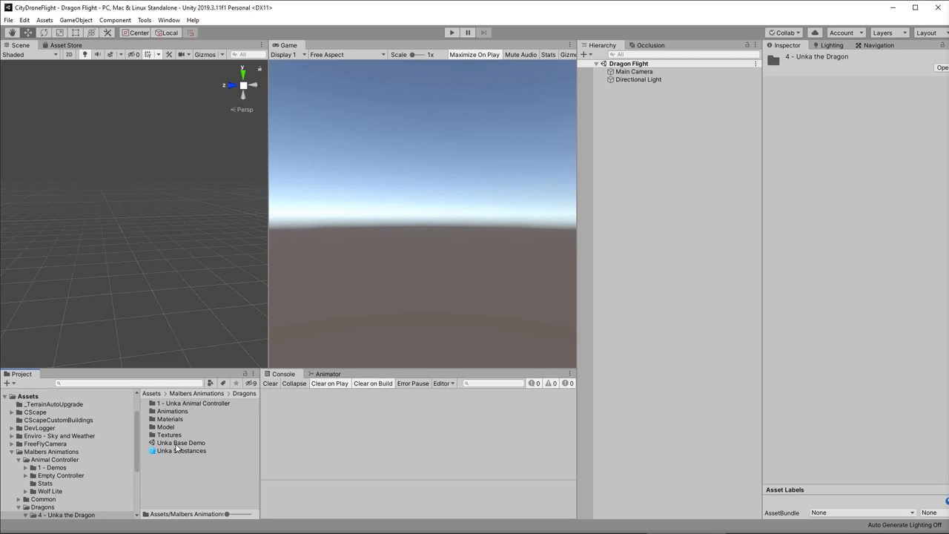
double_click(181, 442)
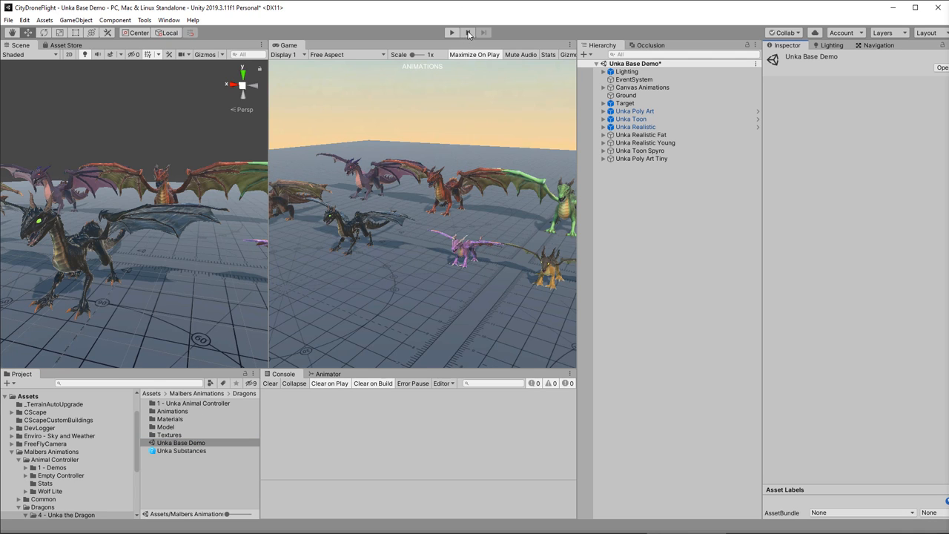
click(451, 33)
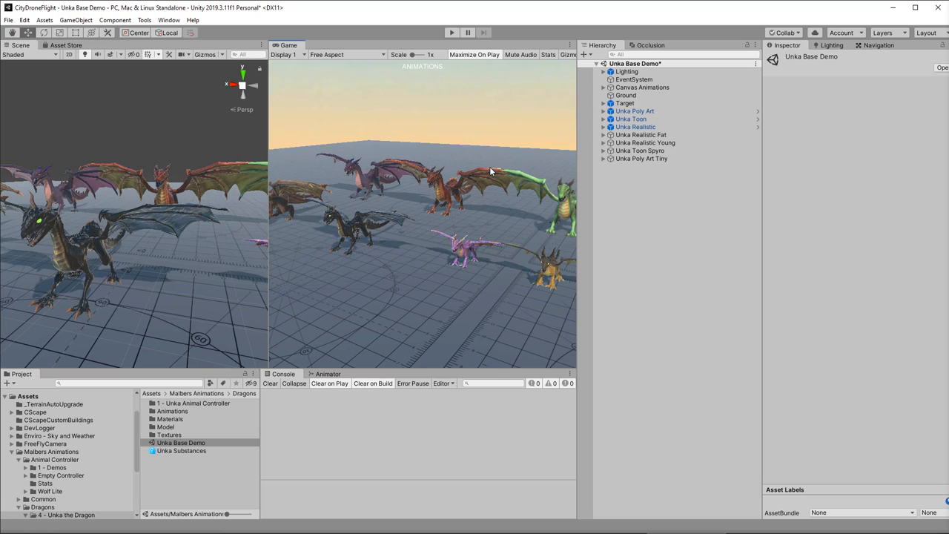
mouse_move(187, 324)
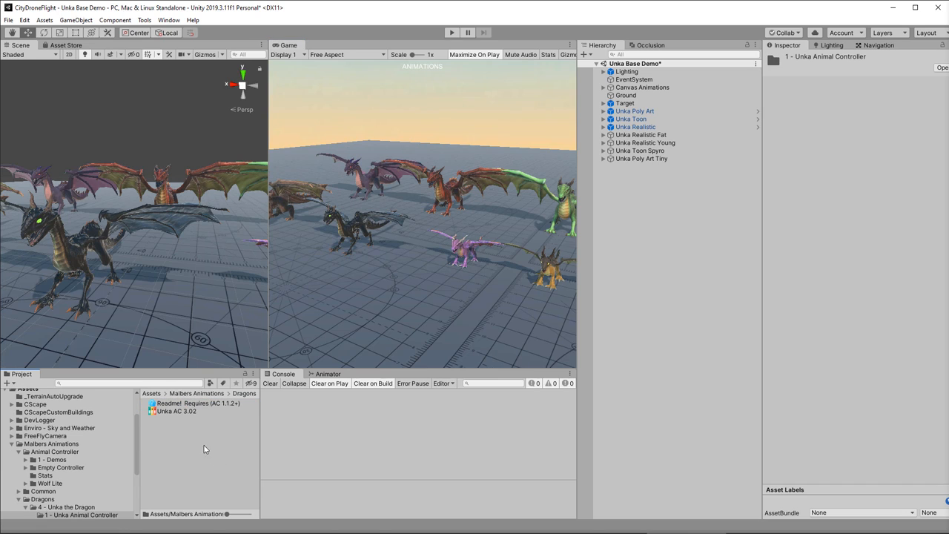
- Extract all of the Unka AC 3.02 archive into the 1 - Unka Animal Controller folder and close Any ZIP
click(177, 411)
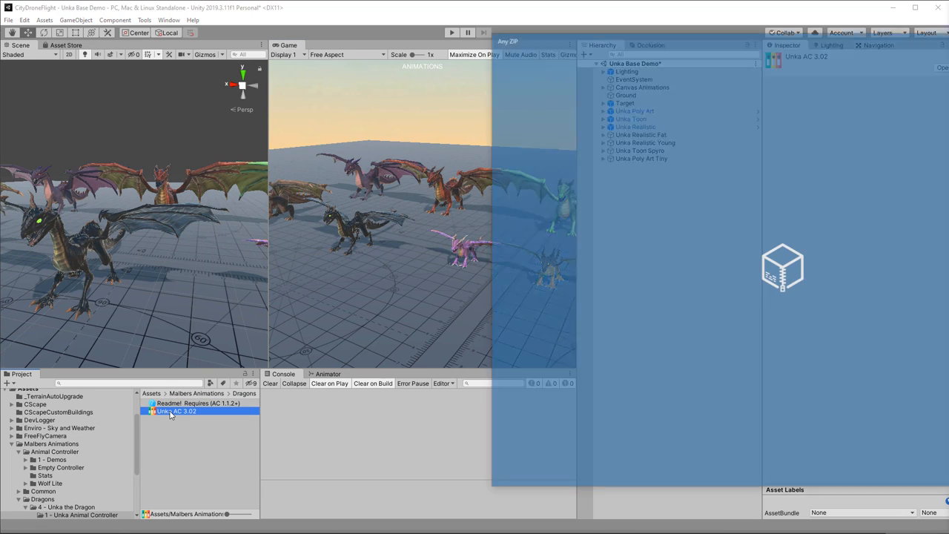
double_click(176, 411)
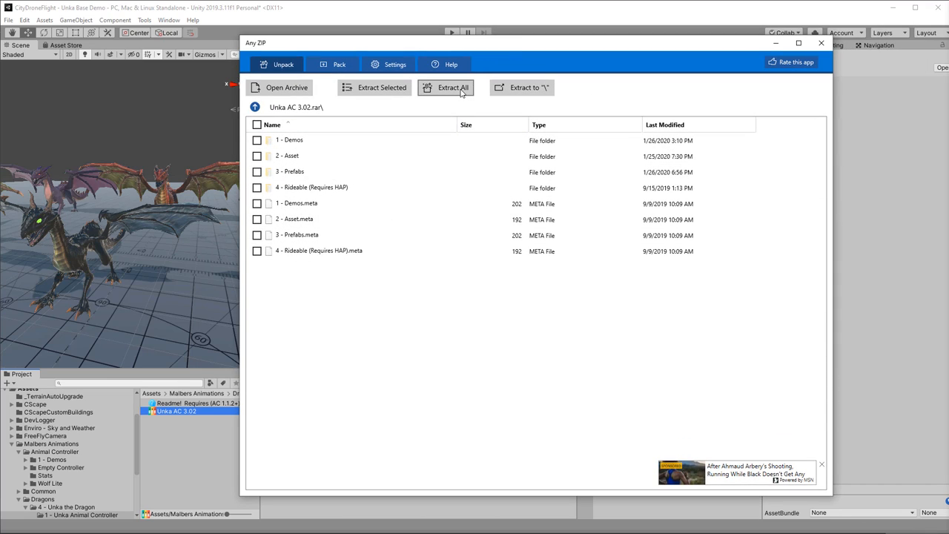
click(454, 86)
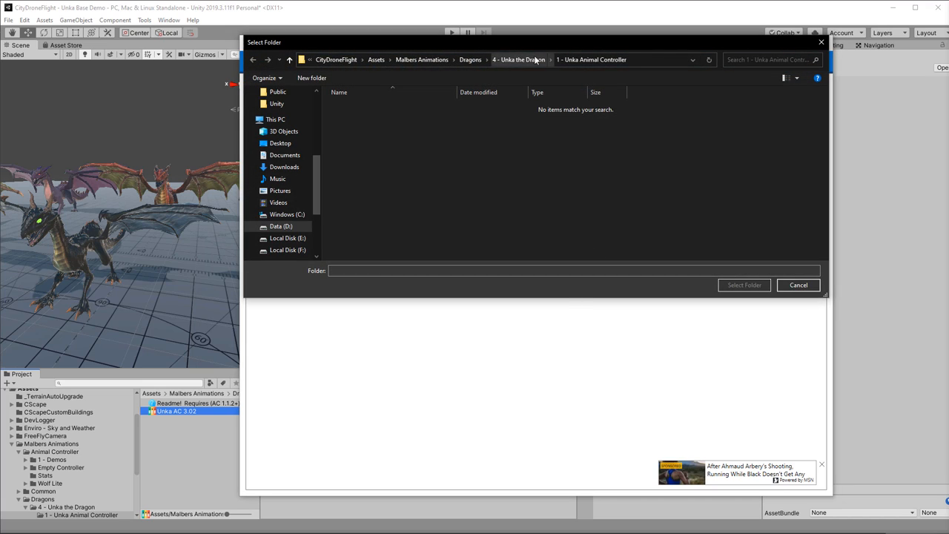
click(519, 60)
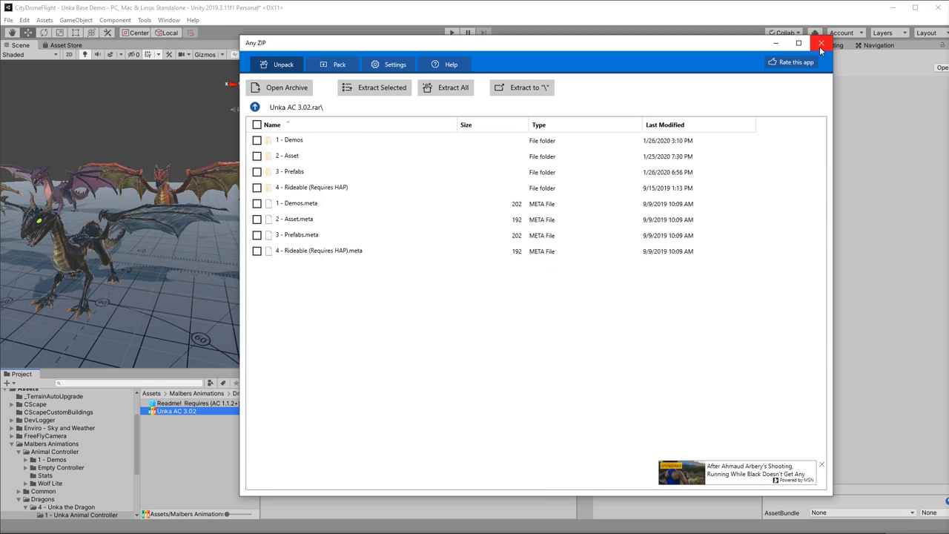
click(822, 43)
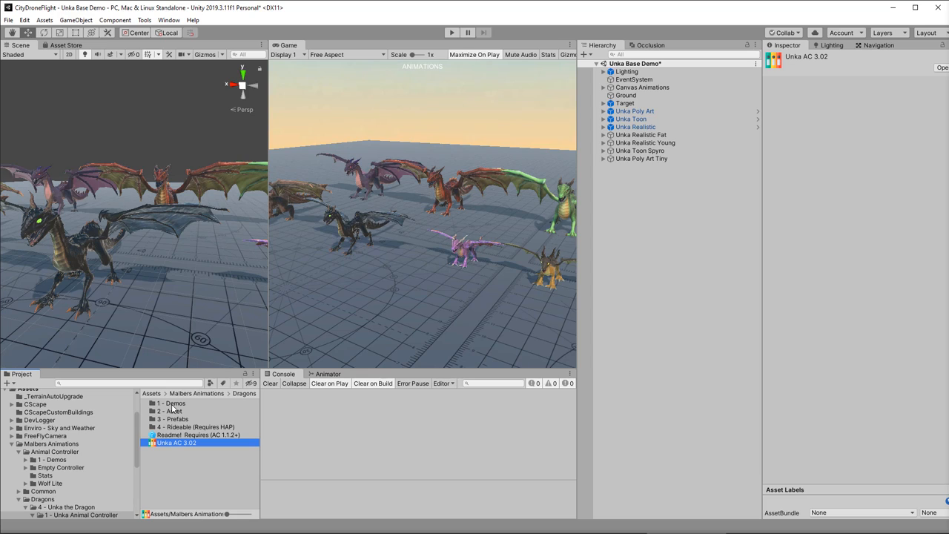
- Load 1 - Unka Demo Scene from the Demos folder, select Unka Realistic and start Play mode
double_click(170, 403)
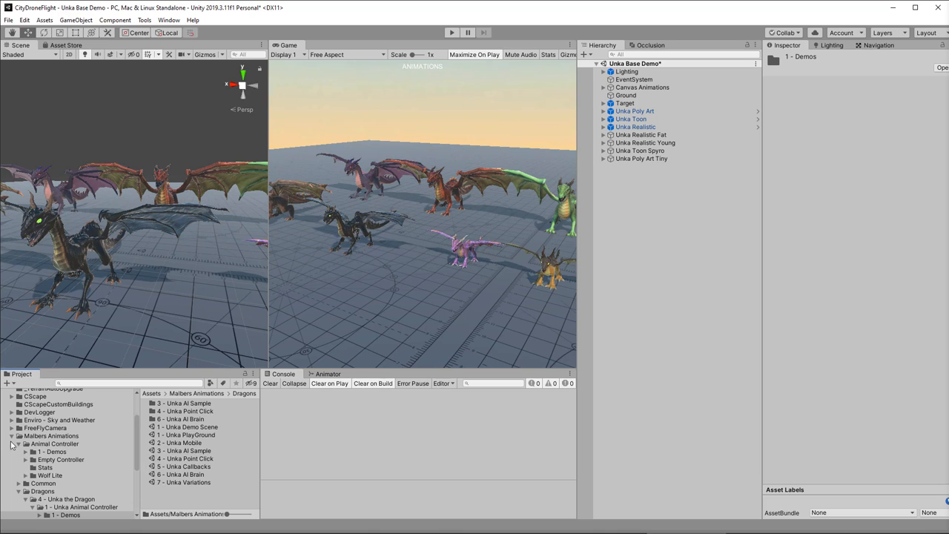
click(53, 444)
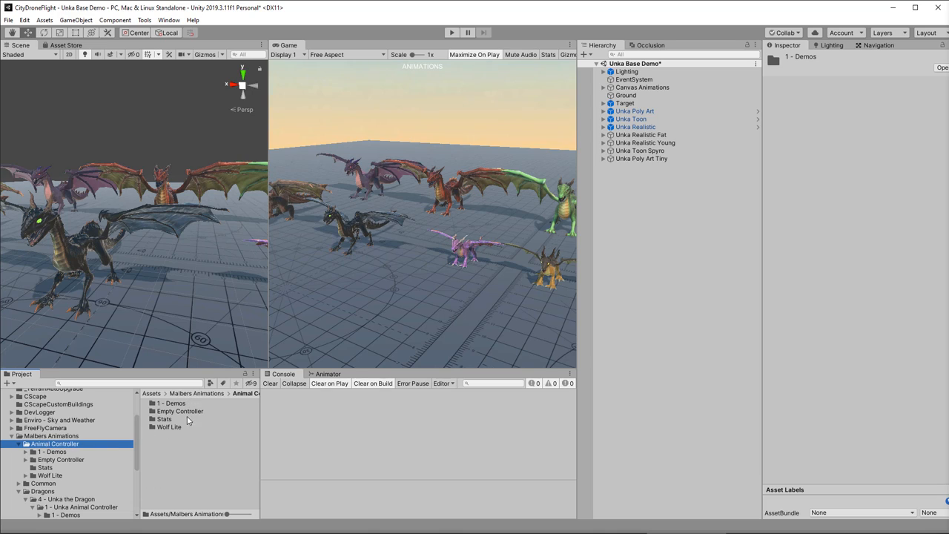
mouse_move(109, 483)
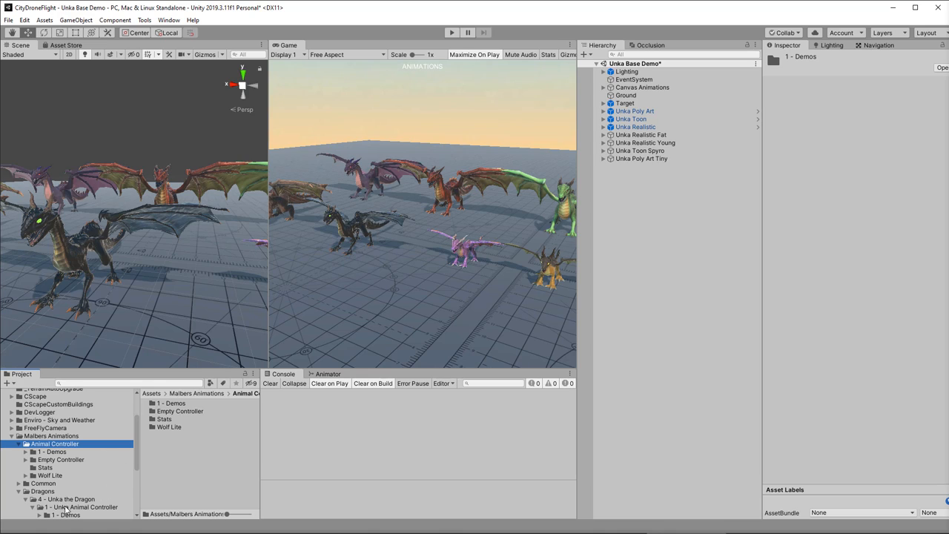
click(80, 507)
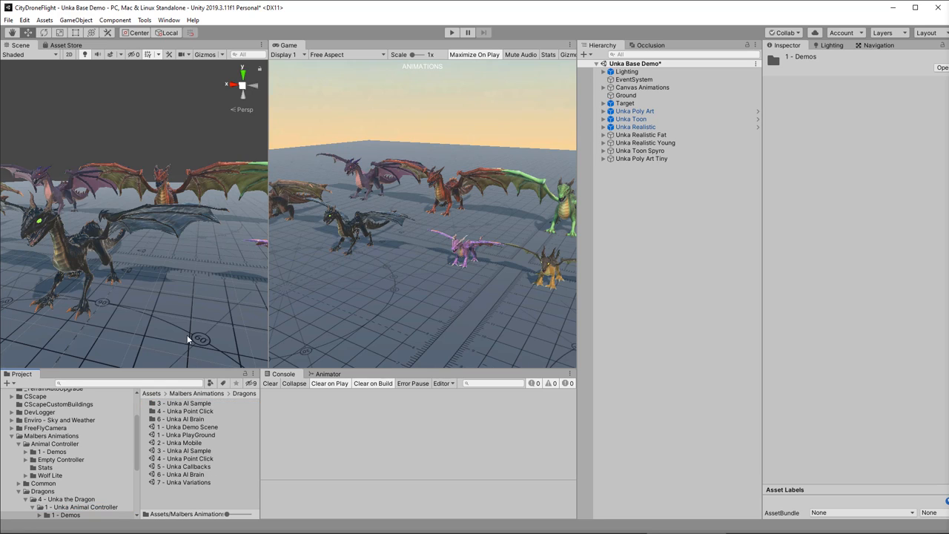
mouse_move(214, 448)
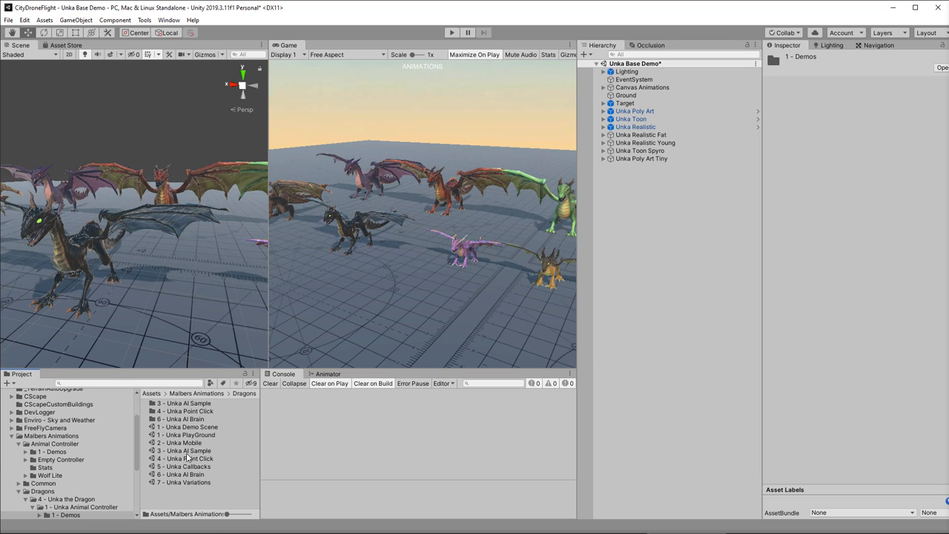
click(190, 427)
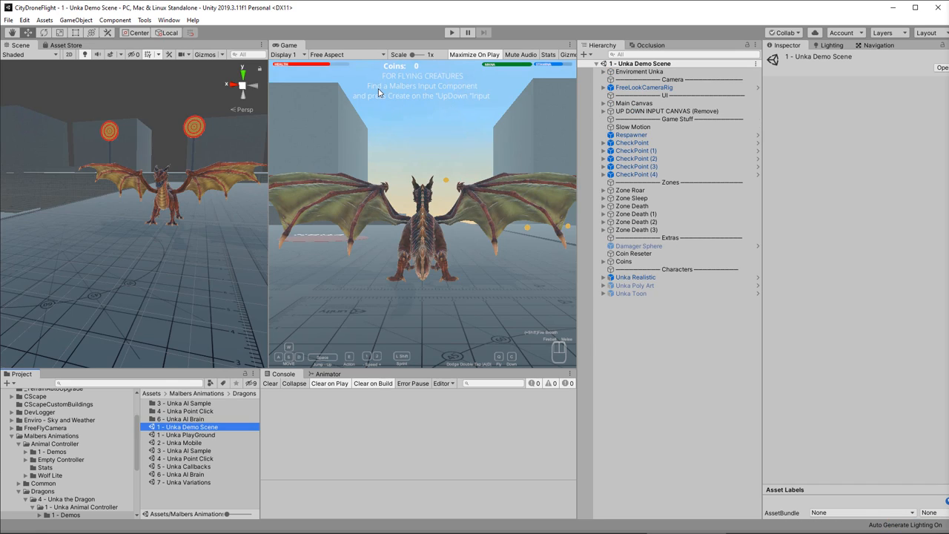
mouse_move(454, 107)
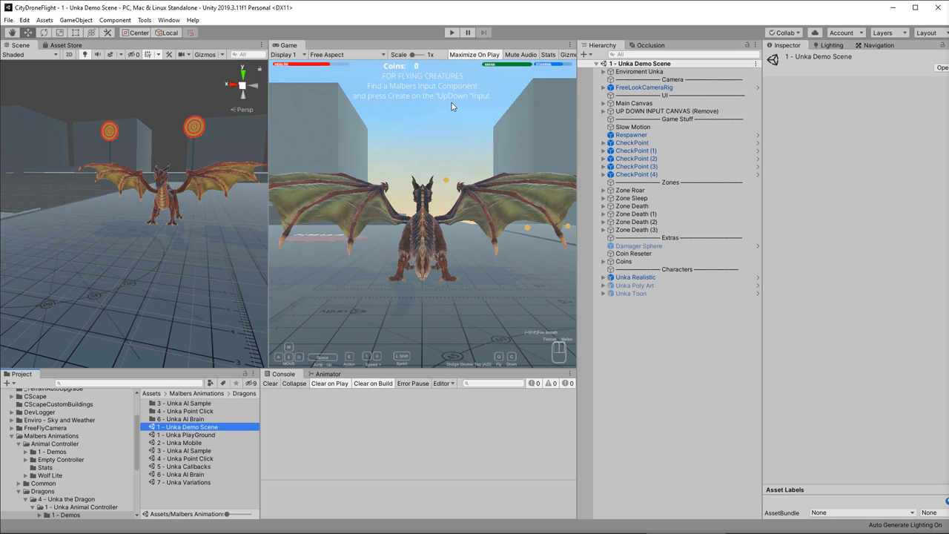
mouse_move(454, 259)
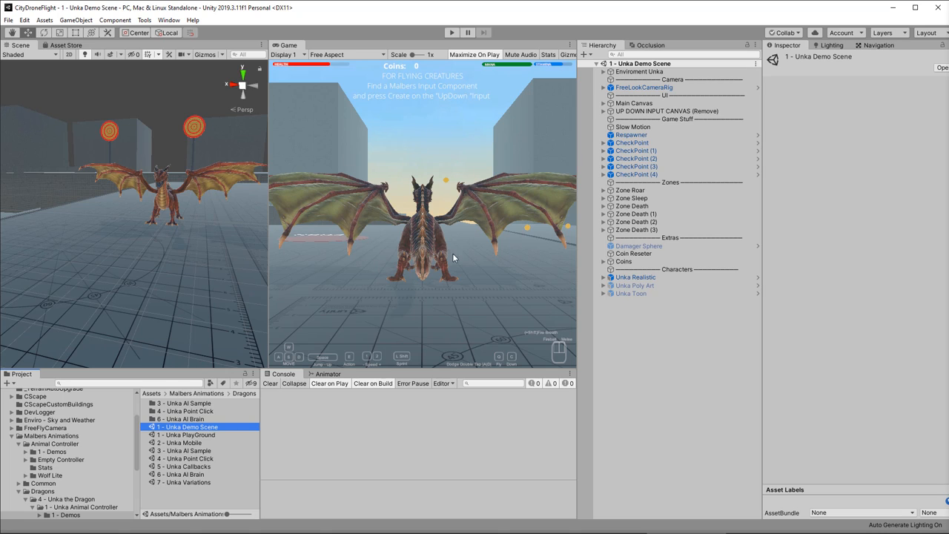
click(635, 277)
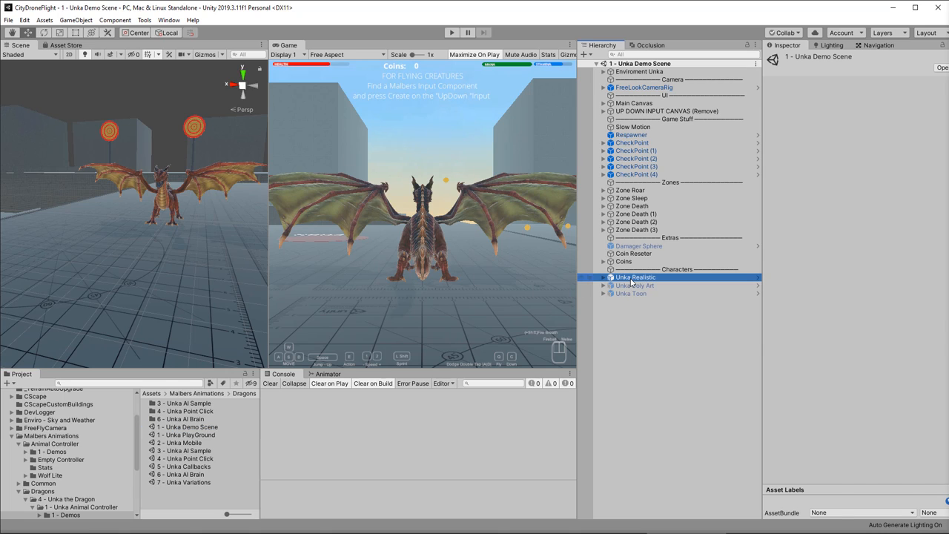
click(635, 278)
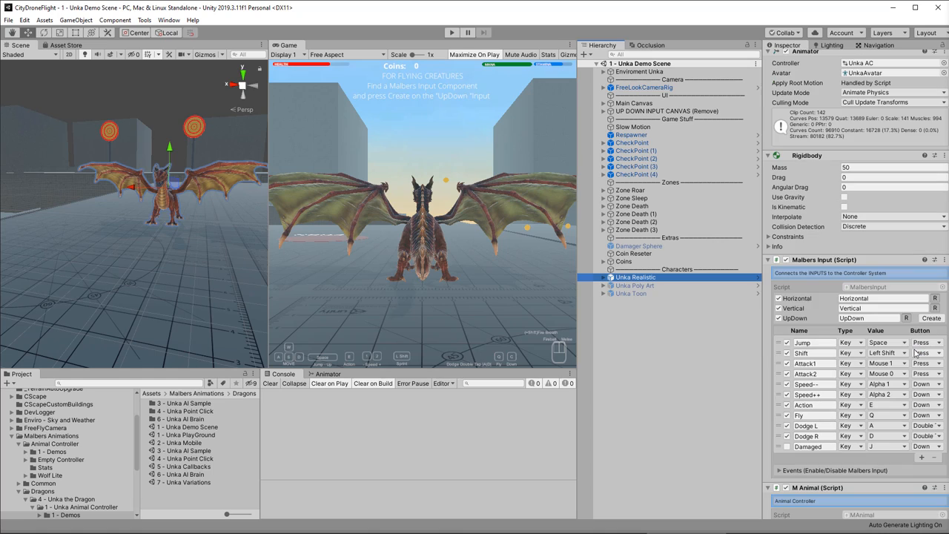
click(883, 307)
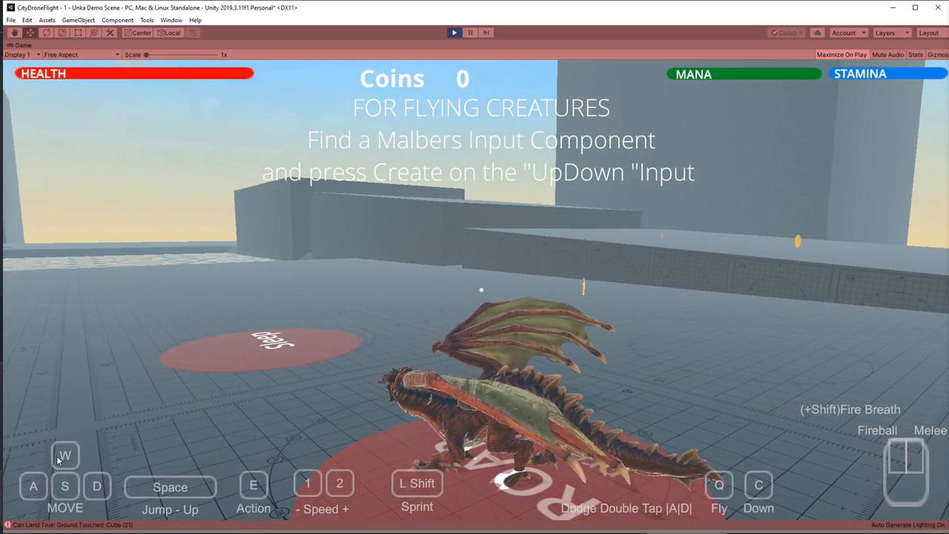
- Fly the dragon forward across the arena with the W key
key(w)
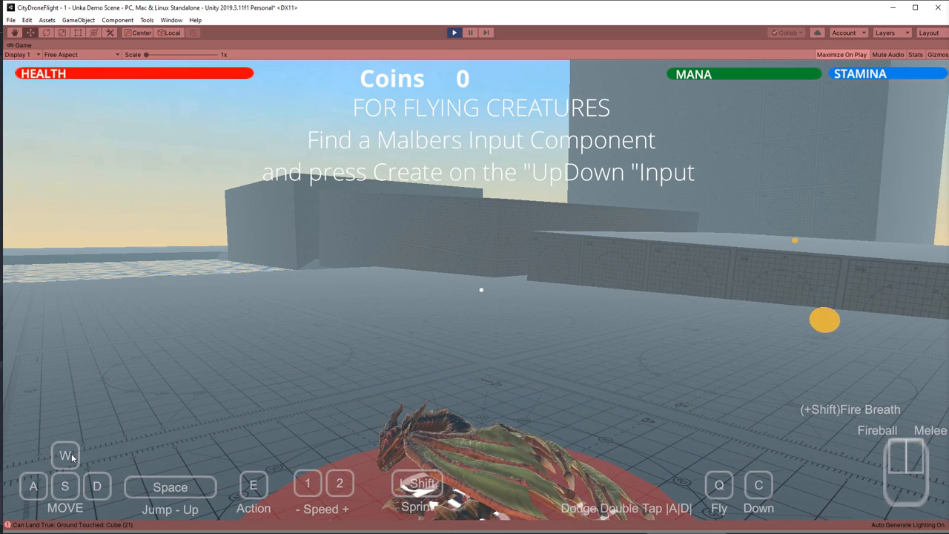
mouse_move(71, 457)
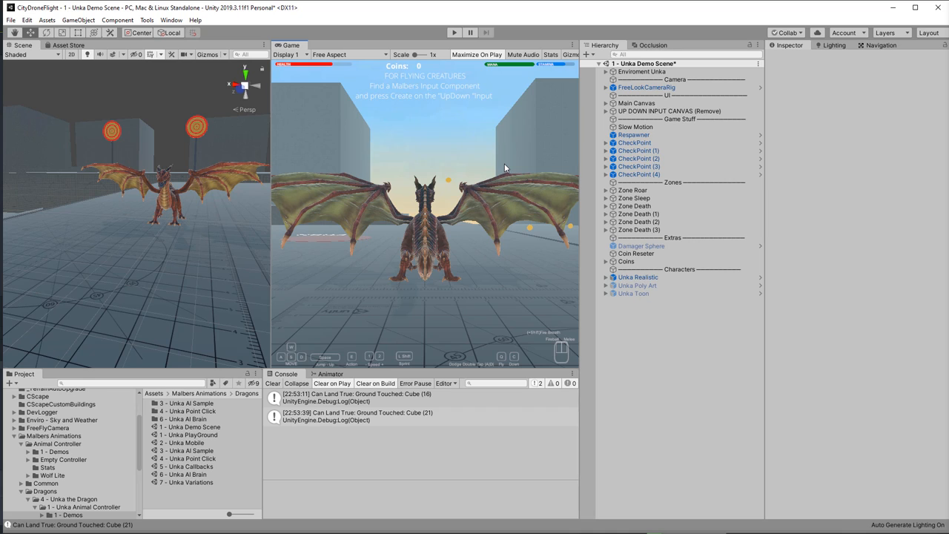
mouse_move(172, 270)
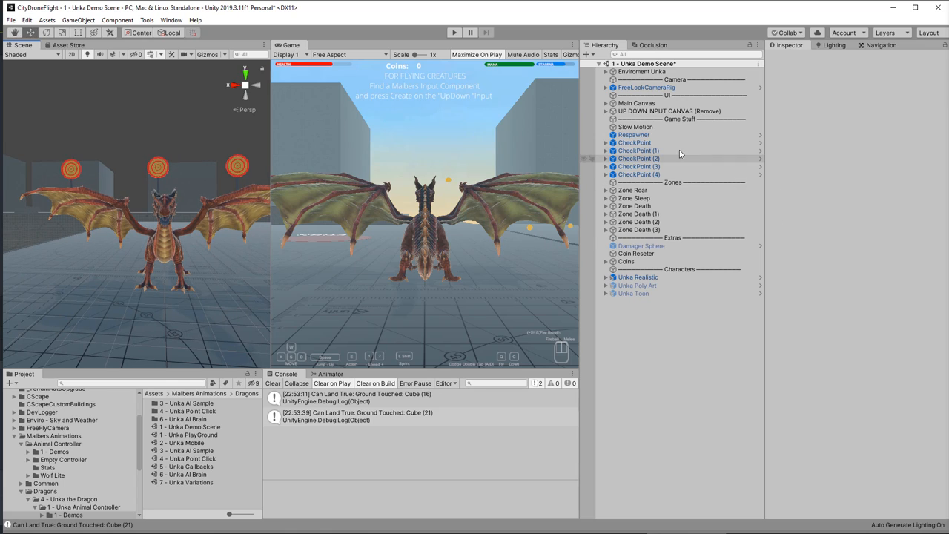
- Adjust Unka Realistic's Legs Thick blend shape and set Head 3 to about 45
click(638, 277)
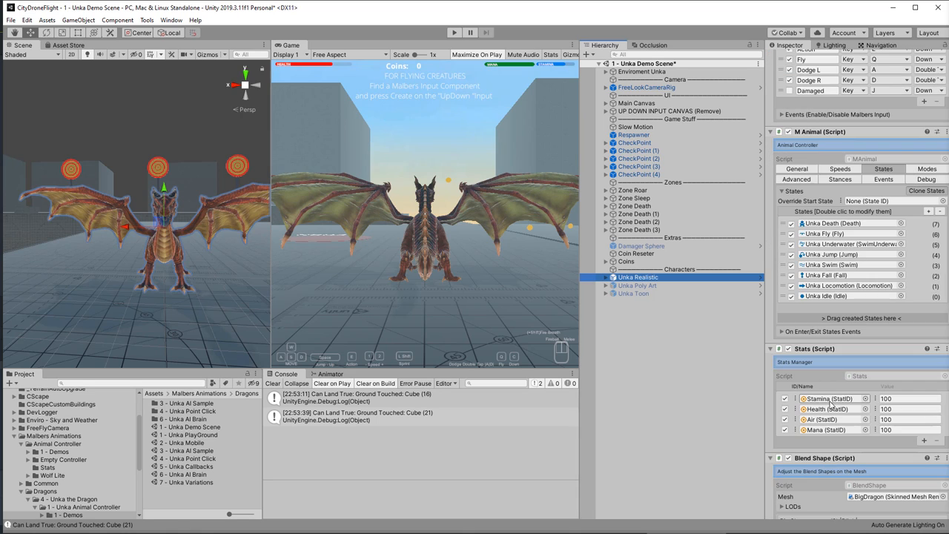
scroll(down, 3)
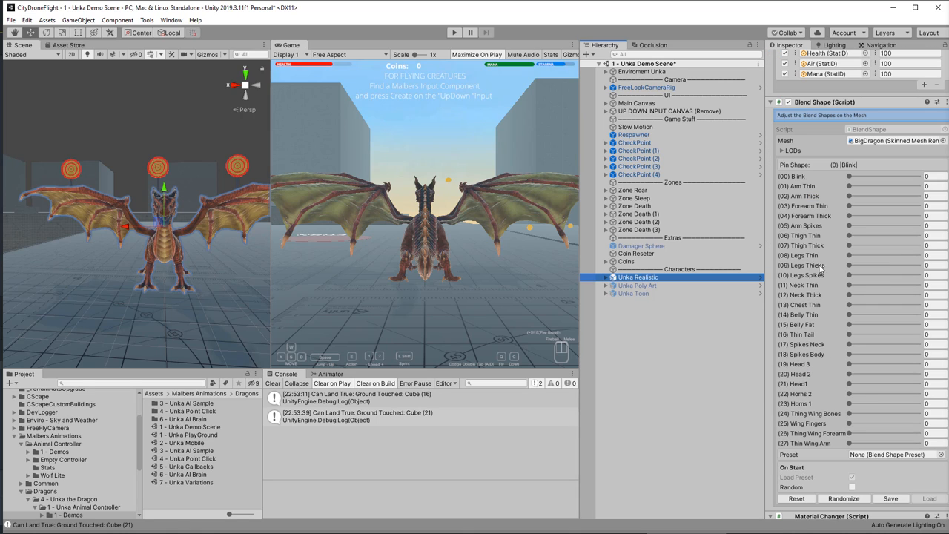
drag(849, 264, 860, 264)
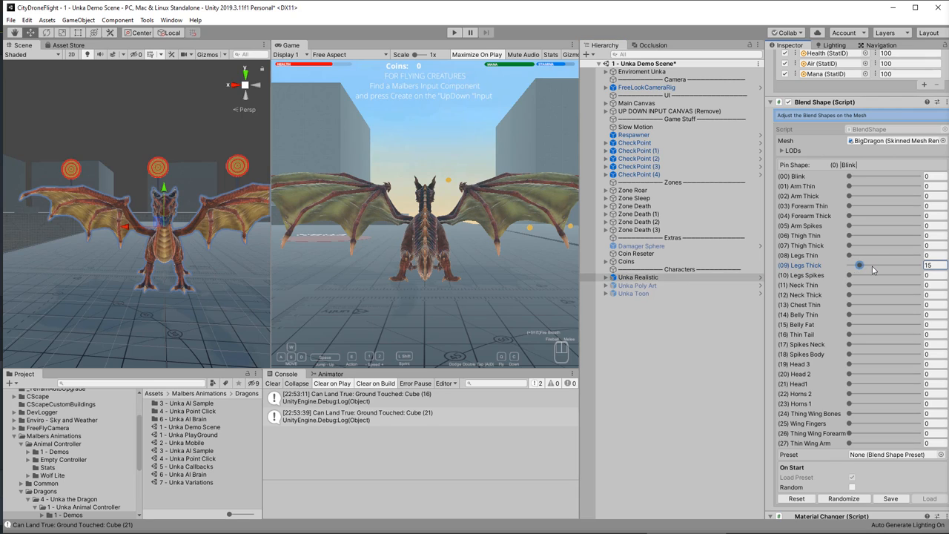
drag(860, 264, 848, 264)
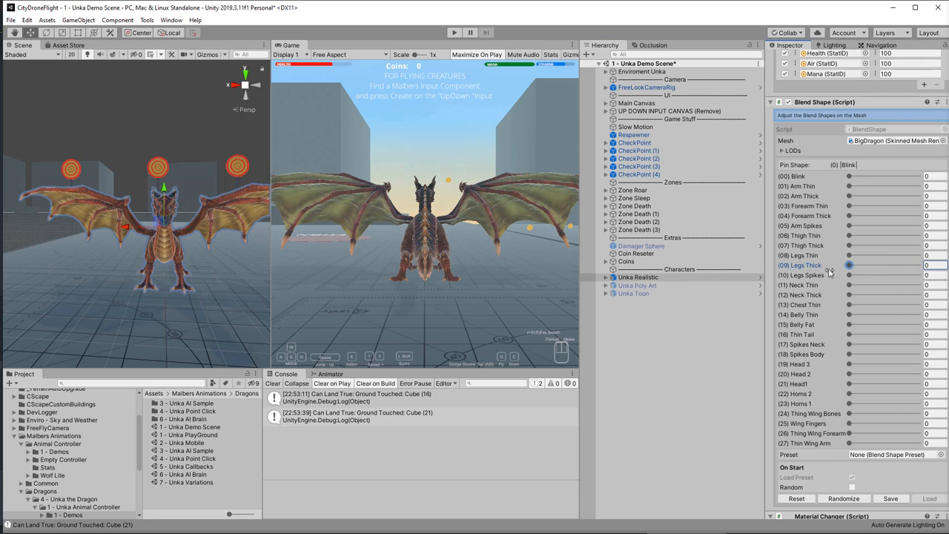
mouse_move(801, 273)
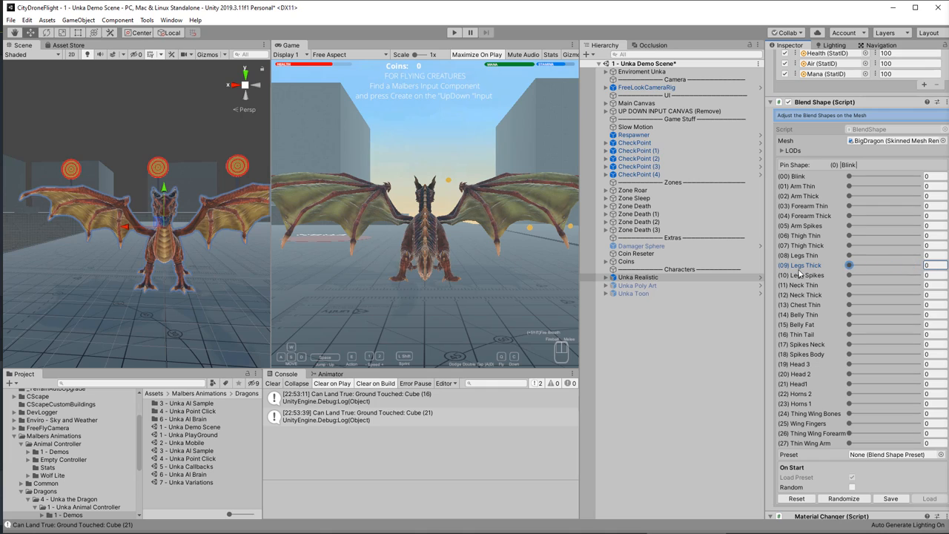
mouse_move(849, 300)
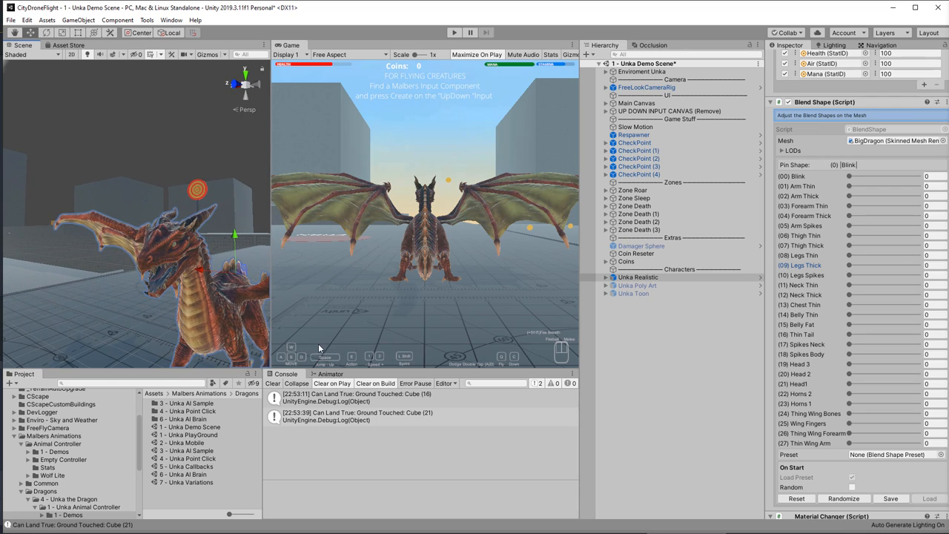
mouse_move(849, 369)
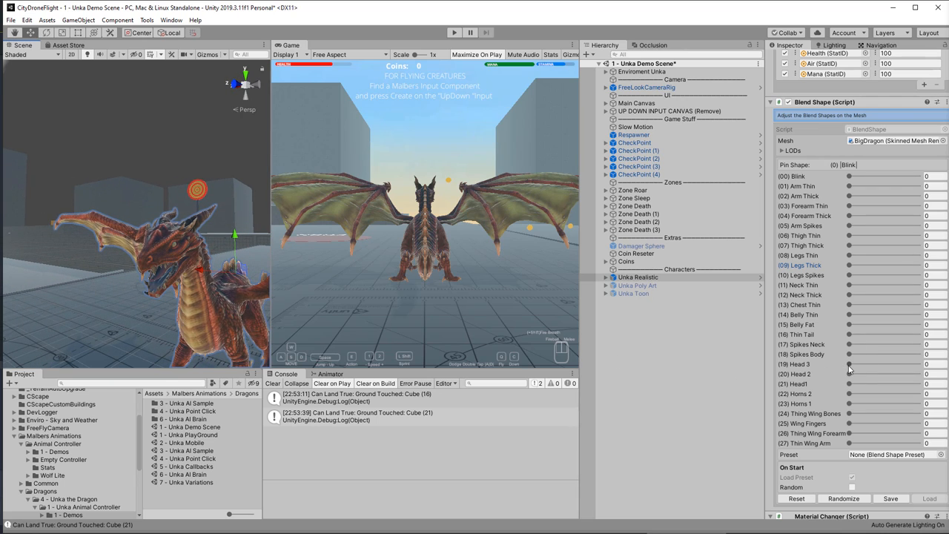
drag(848, 363, 872, 363)
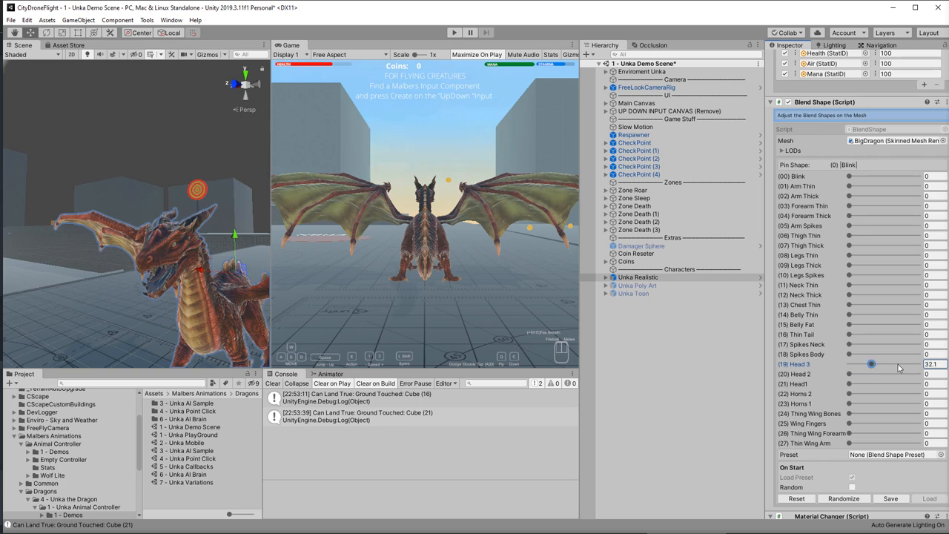
drag(872, 364, 848, 363)
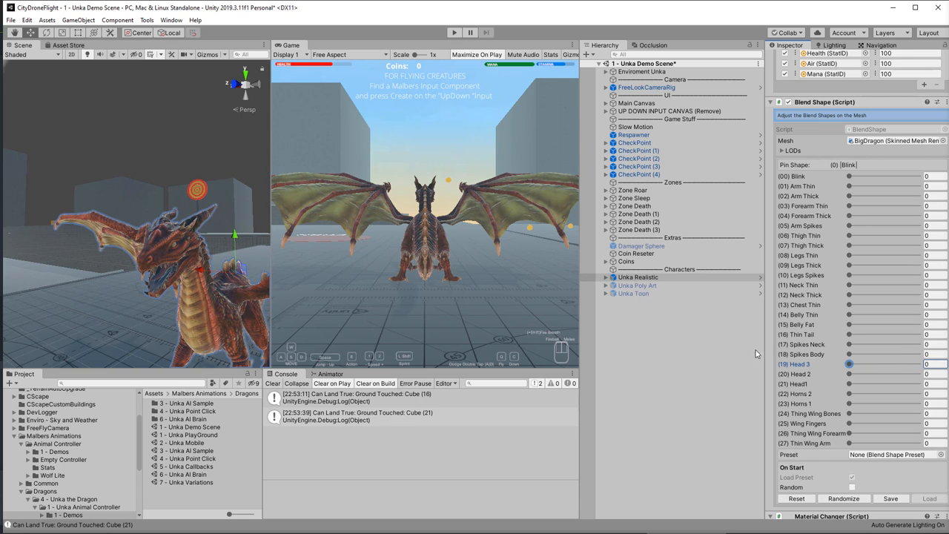
drag(849, 365, 881, 365)
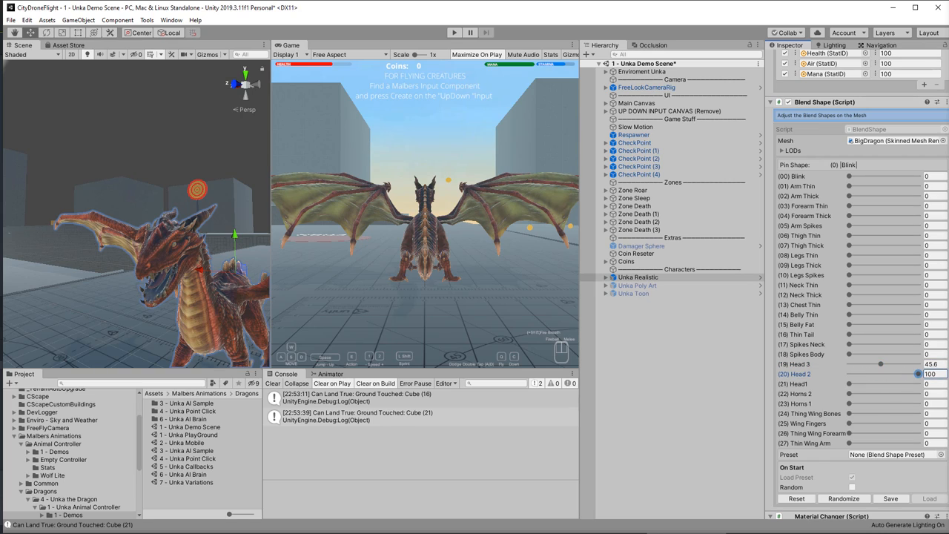
- Set Head 2, Horns 2 (about 44), Horns 1 and Spikes Neck (about 30) blend shapes
drag(932, 374, 905, 374)
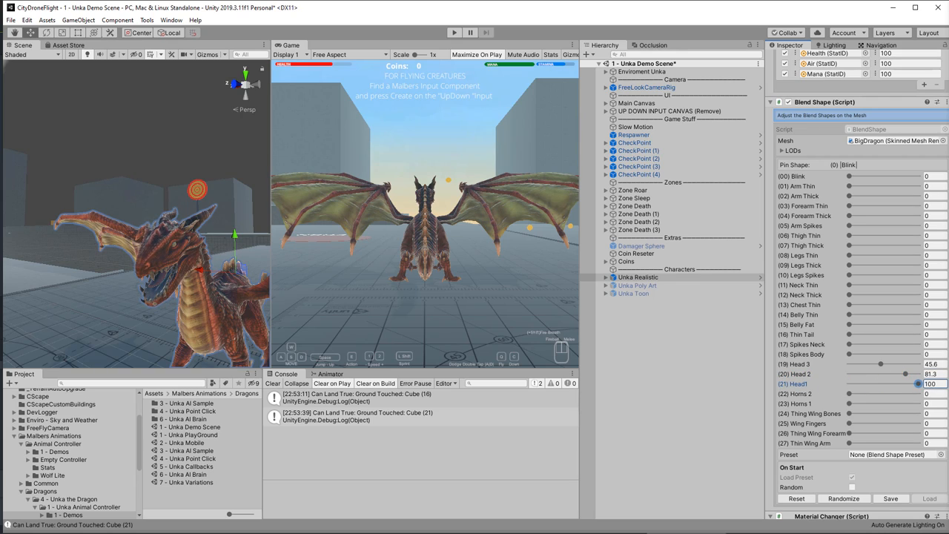
drag(897, 382, 880, 383)
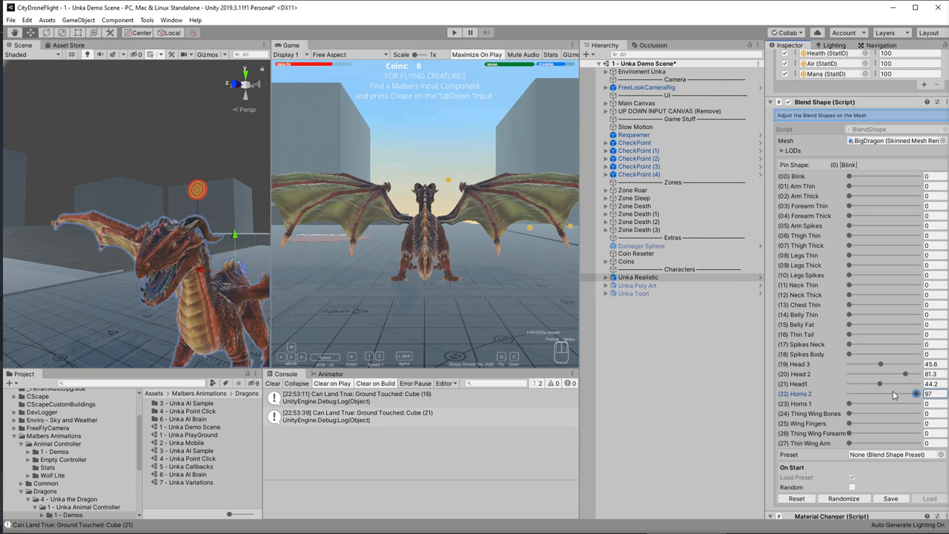
drag(912, 394, 863, 394)
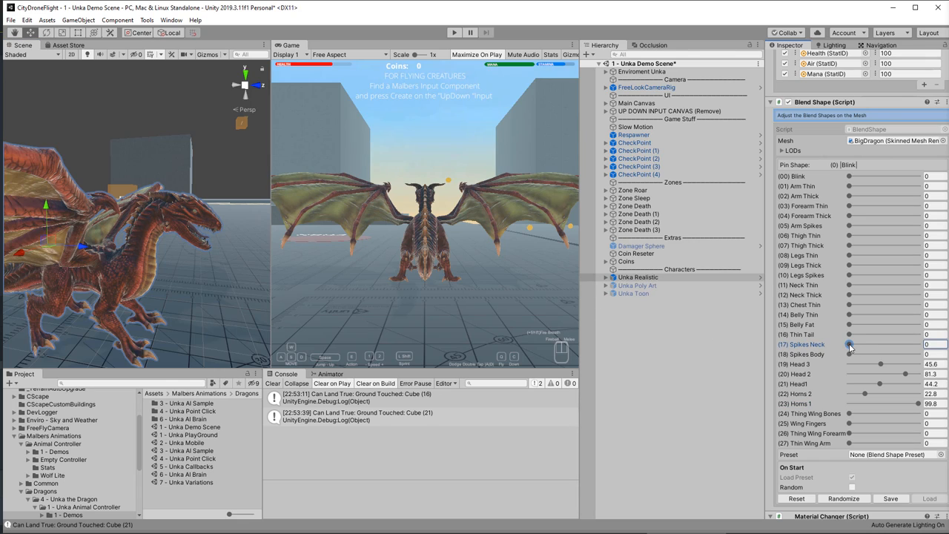
drag(852, 344, 871, 344)
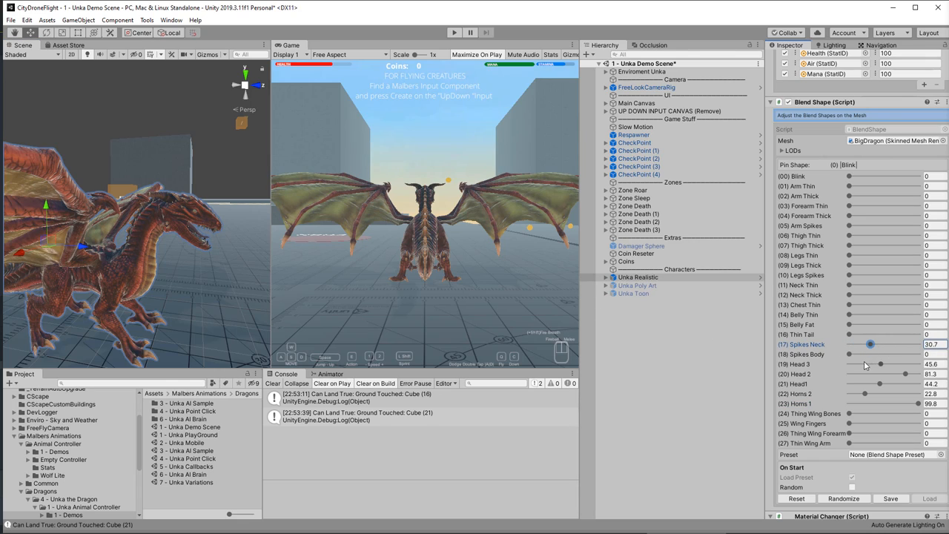
drag(848, 353, 916, 353)
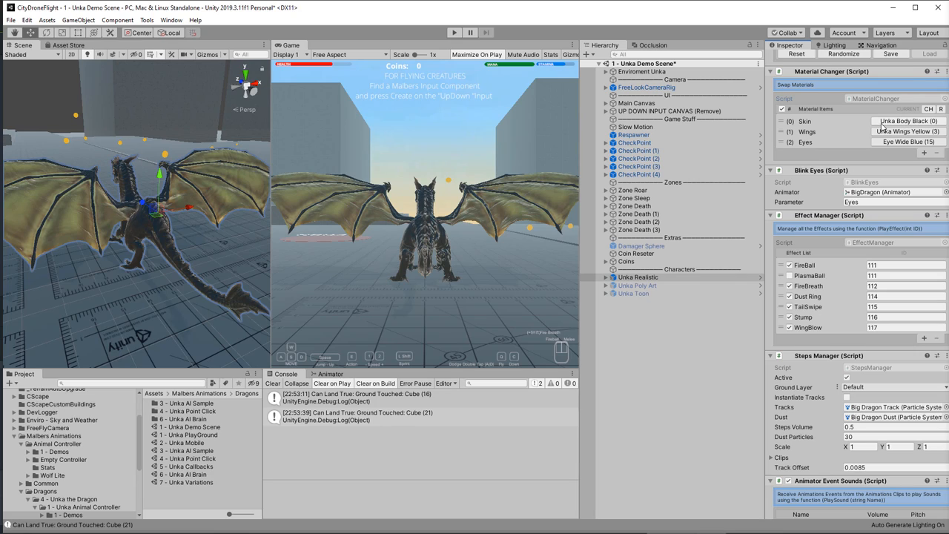
click(908, 121)
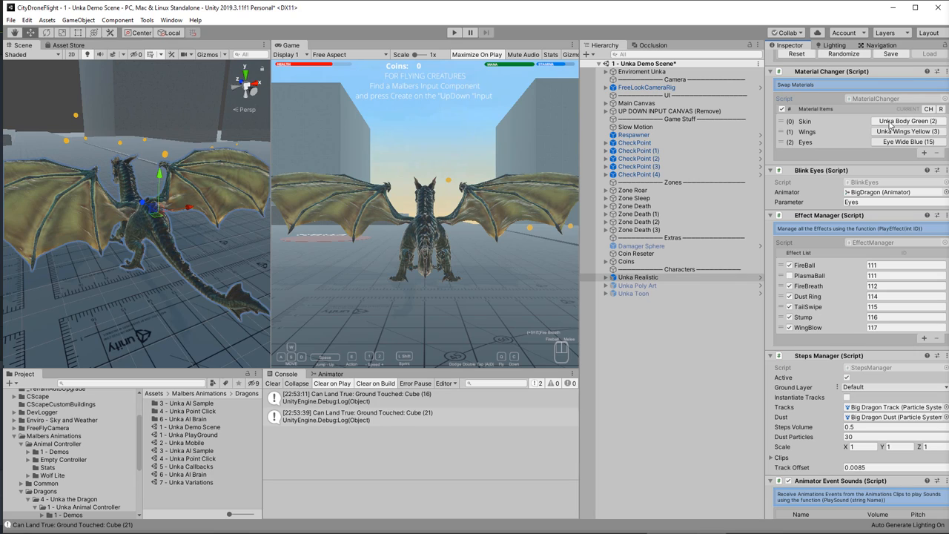
click(908, 120)
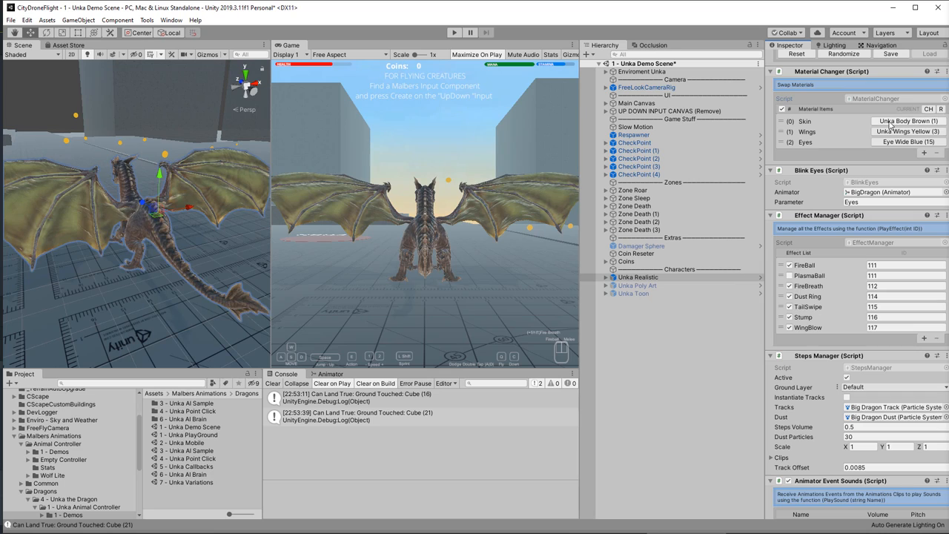
click(907, 130)
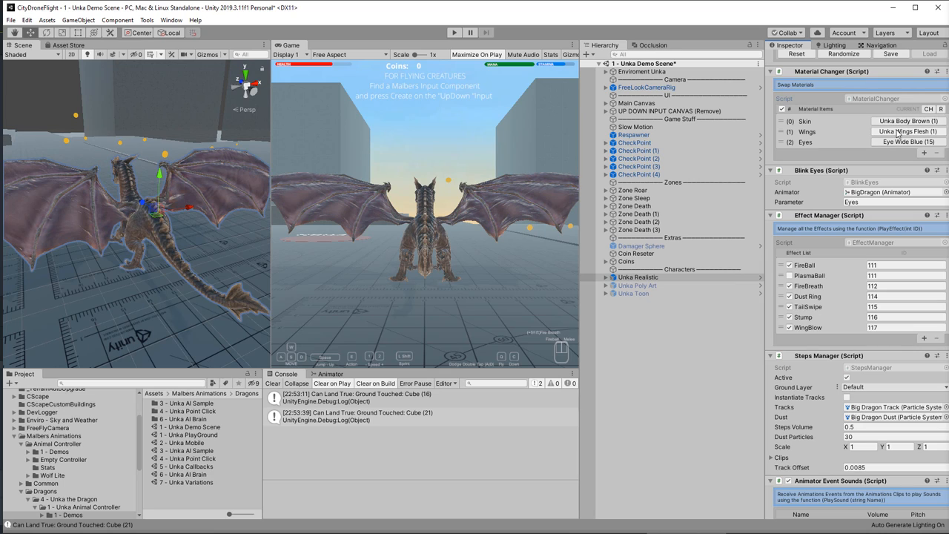
click(906, 130)
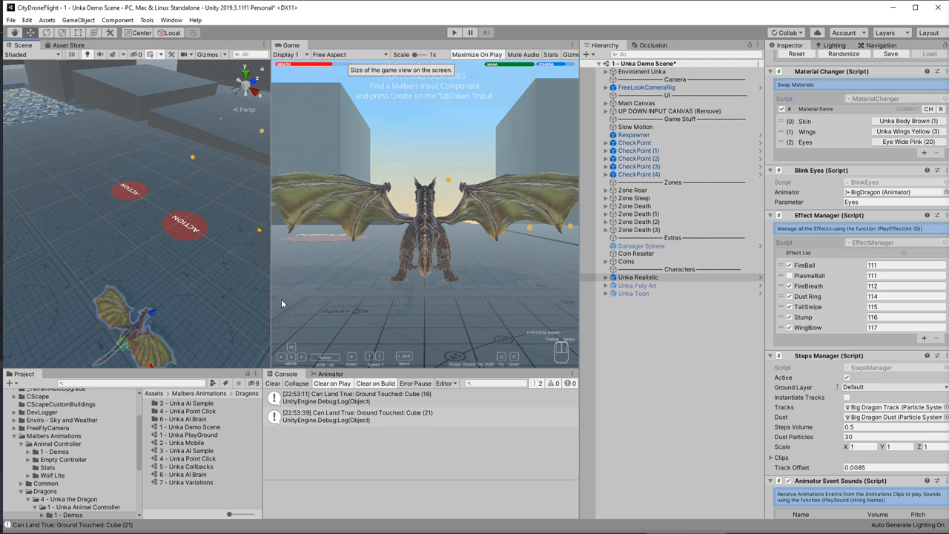
mouse_move(74, 413)
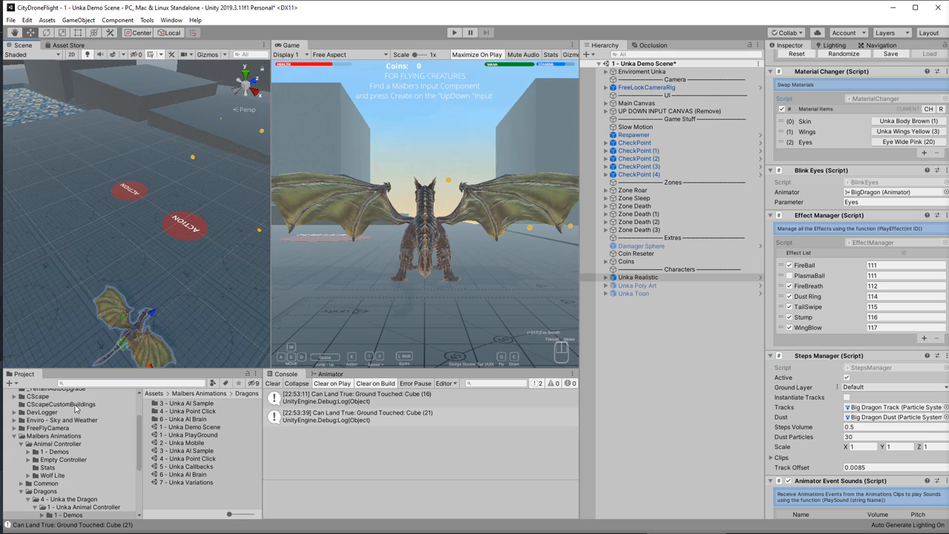
scroll(down, 3)
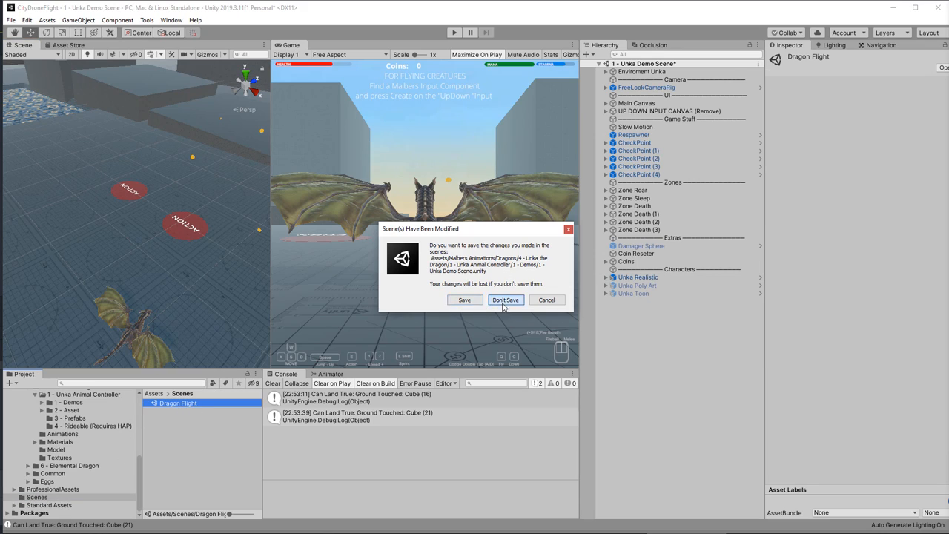
- Choose Don't Save so the Dragon Flight scene loads without keeping demo-scene changes
click(504, 300)
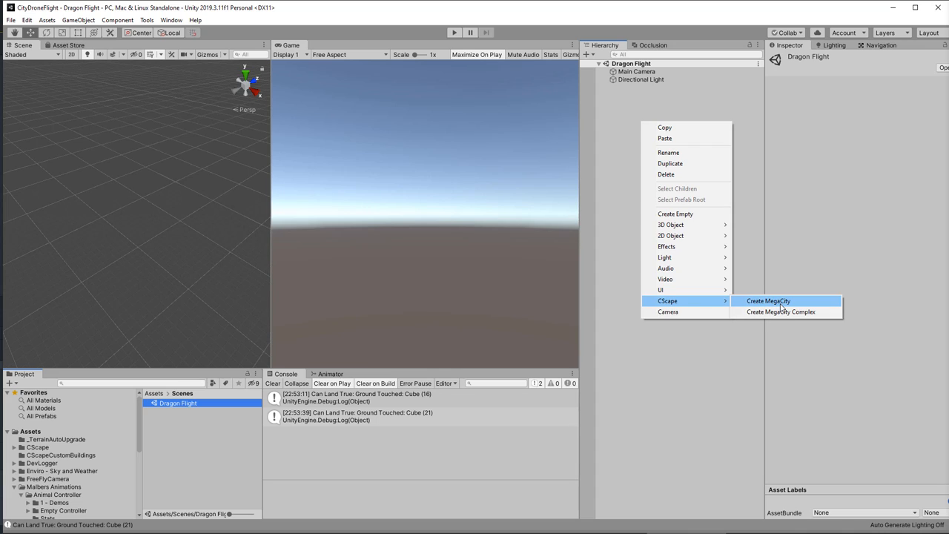
- Create a CScape MegaCity object from the Hierarchy context menu
click(768, 299)
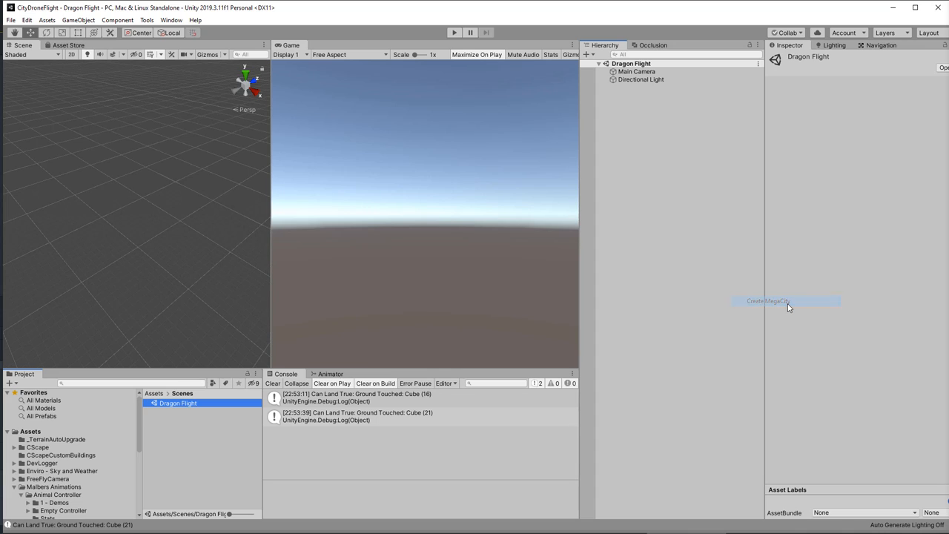
click(769, 299)
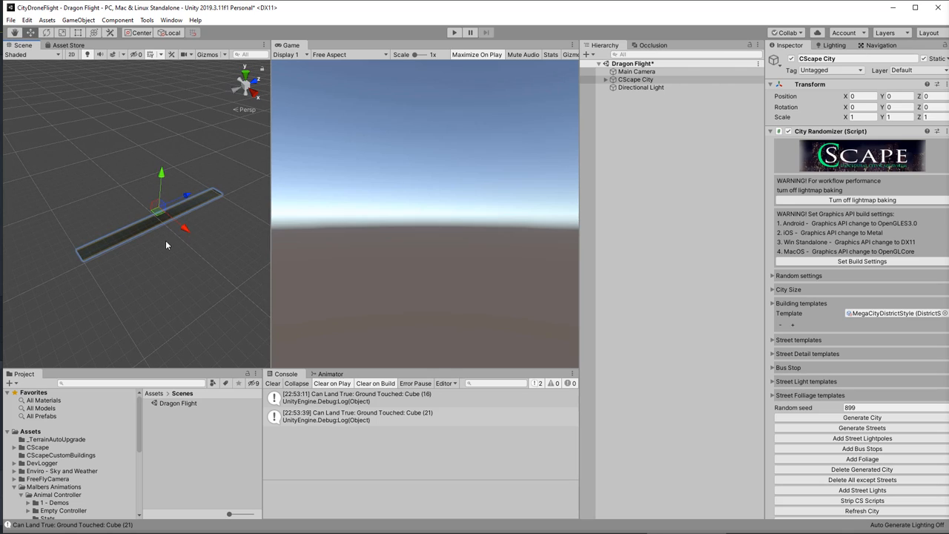
mouse_move(804, 249)
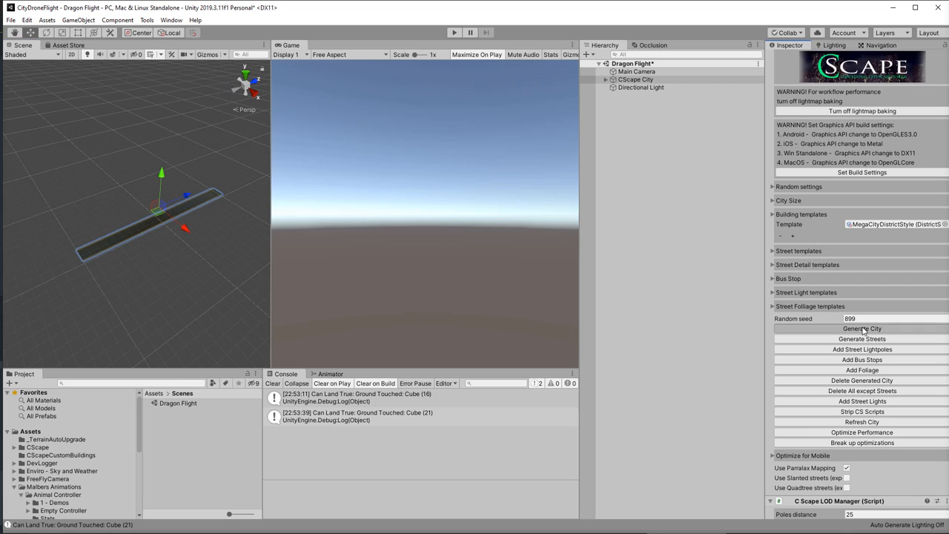
mouse_move(493, 267)
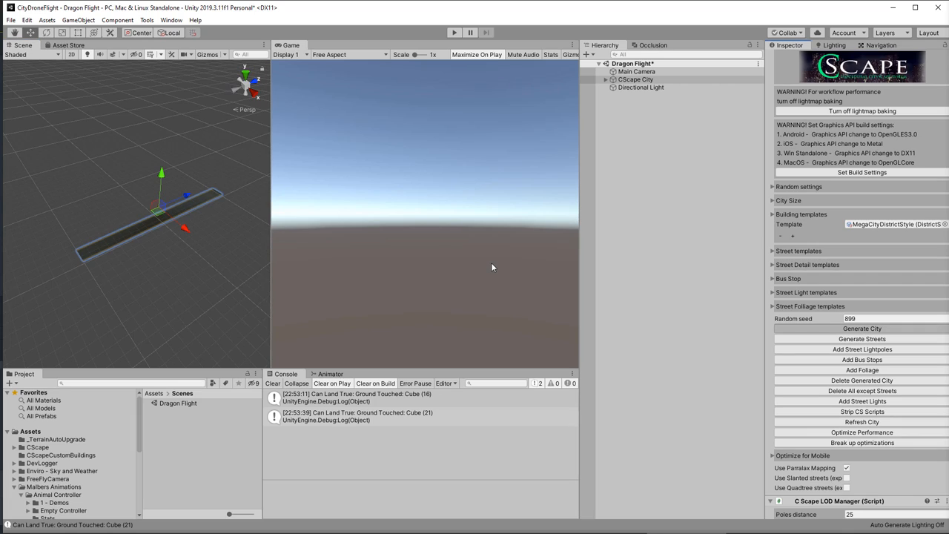
- Generate the city buildings with the City Randomizer's Generate City
click(862, 330)
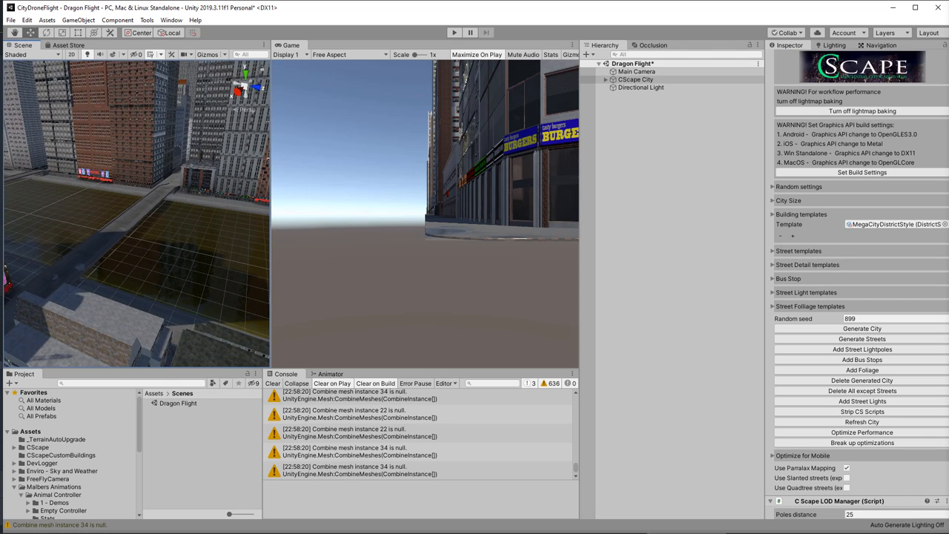
mouse_move(630, 175)
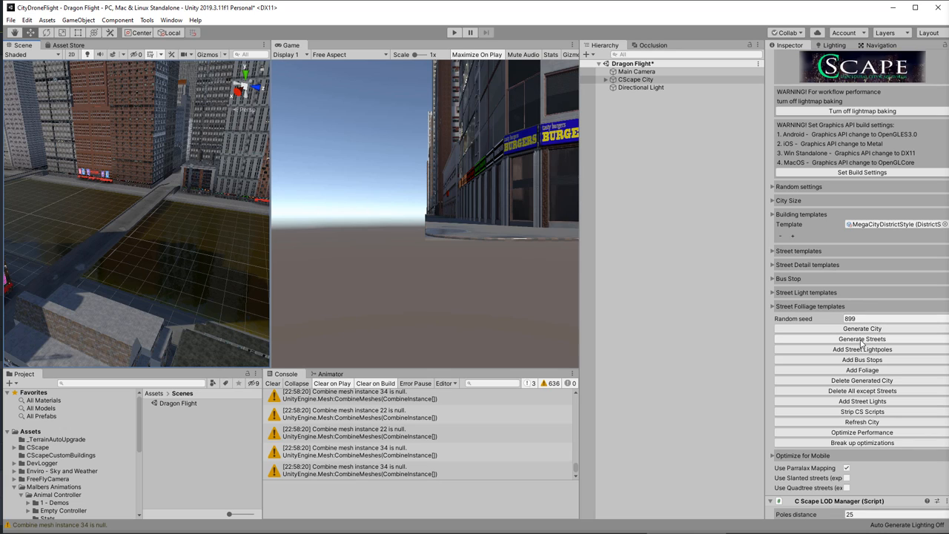
- Generate streets through the city blocks with Generate Streets
click(861, 338)
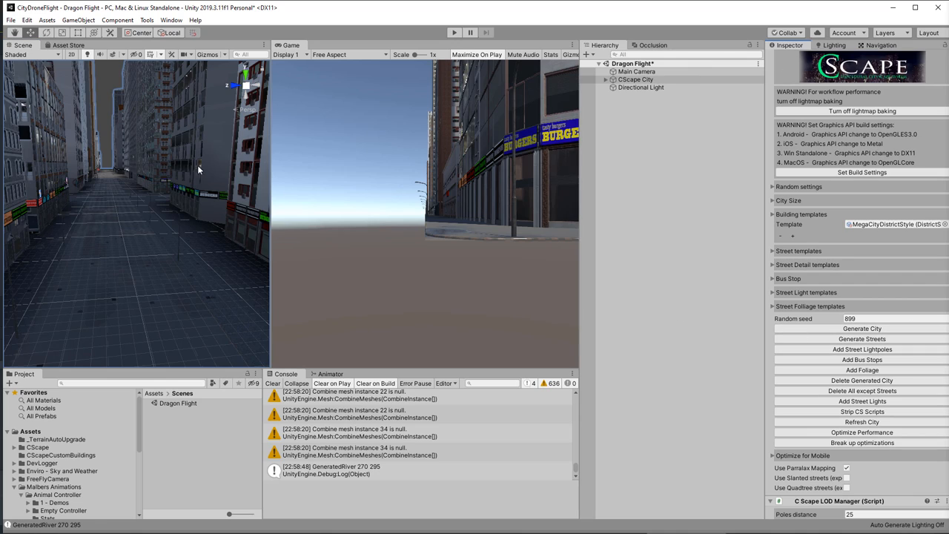
mouse_move(267, 225)
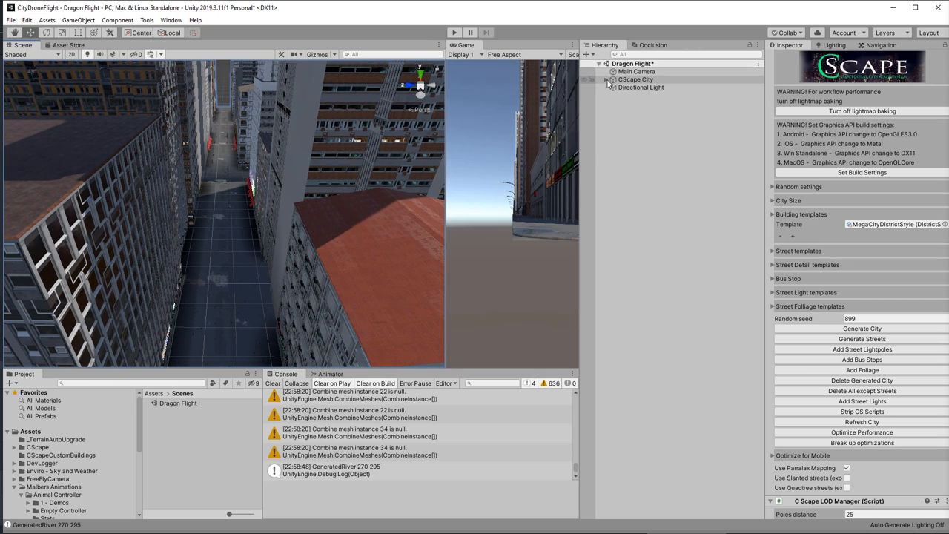
- Inspect a Broadleaf_Mobile clone under CScape City > Foliage, then reselect CScape City
click(608, 80)
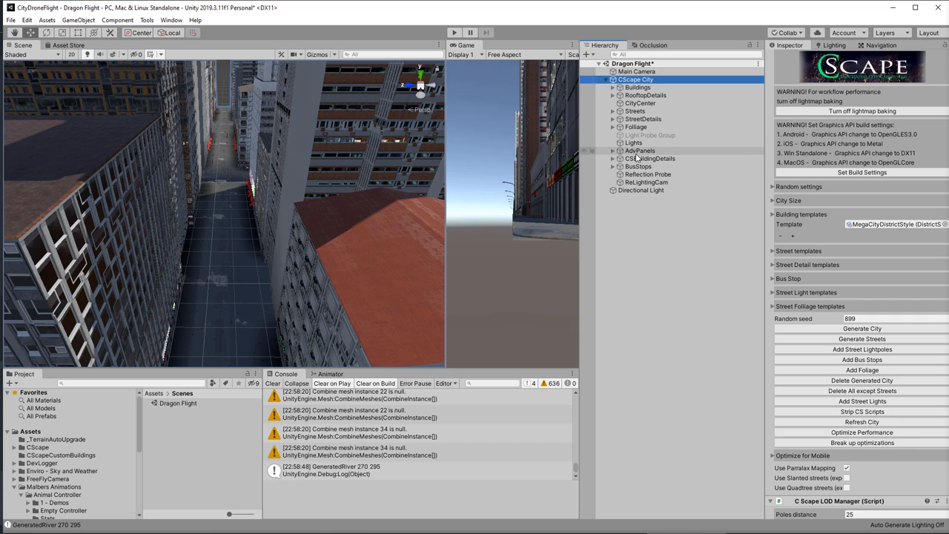
click(634, 126)
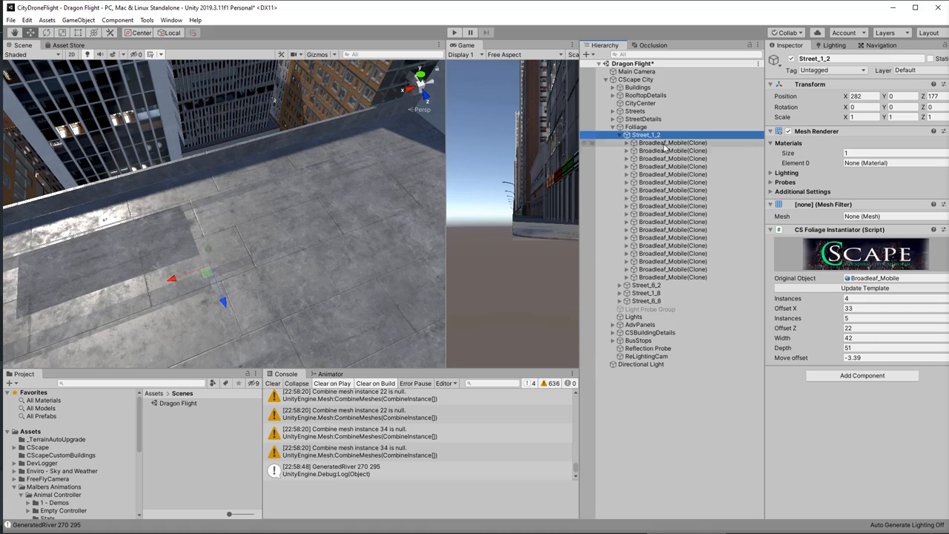
click(674, 142)
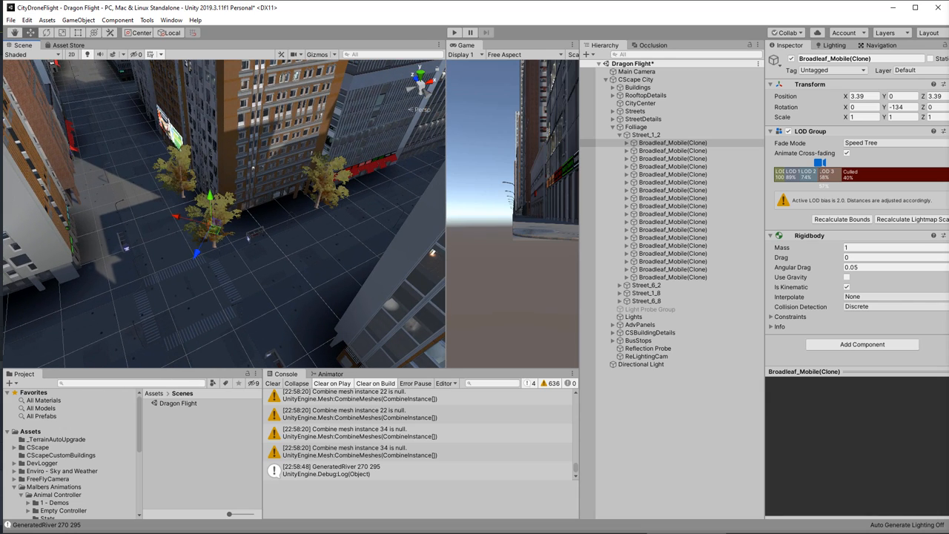
click(636, 81)
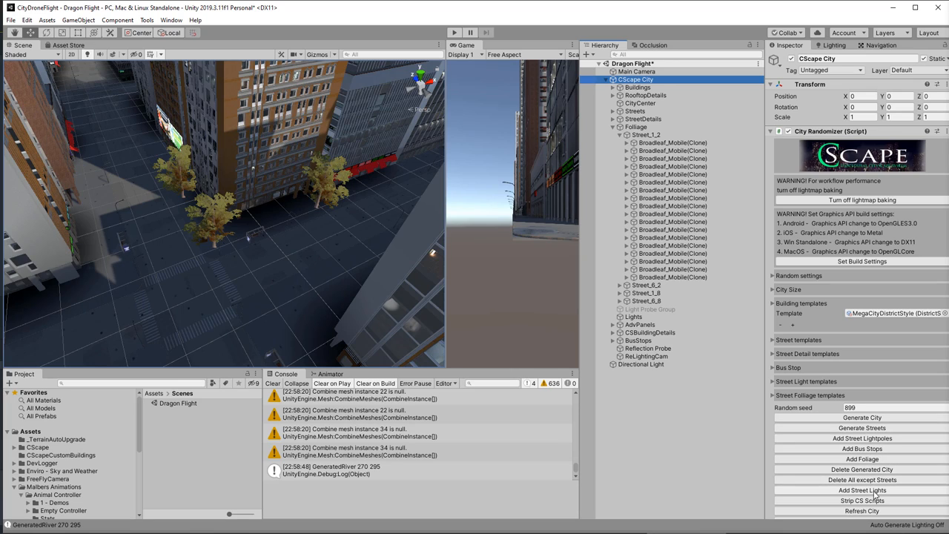
- Review the City Randomizer's Random settings and expand the City Size block settings
click(862, 502)
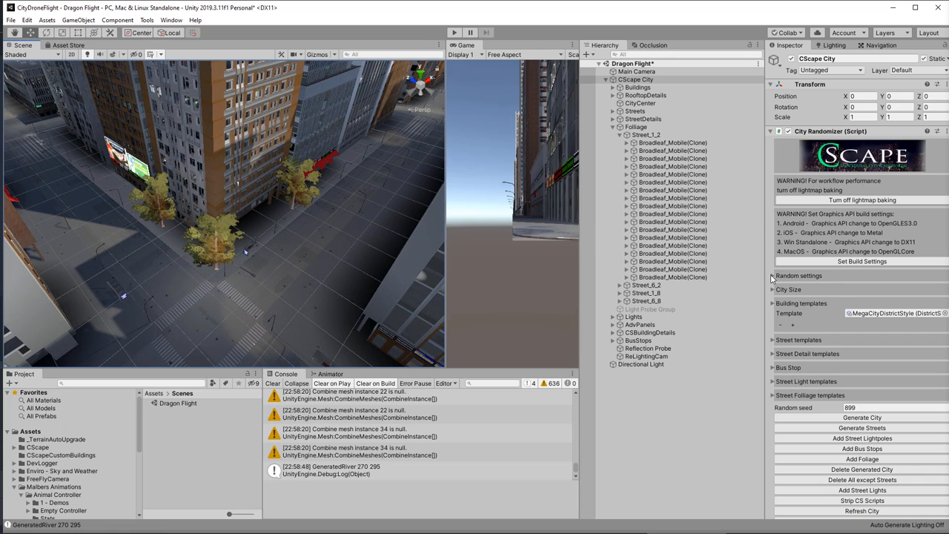
click(772, 275)
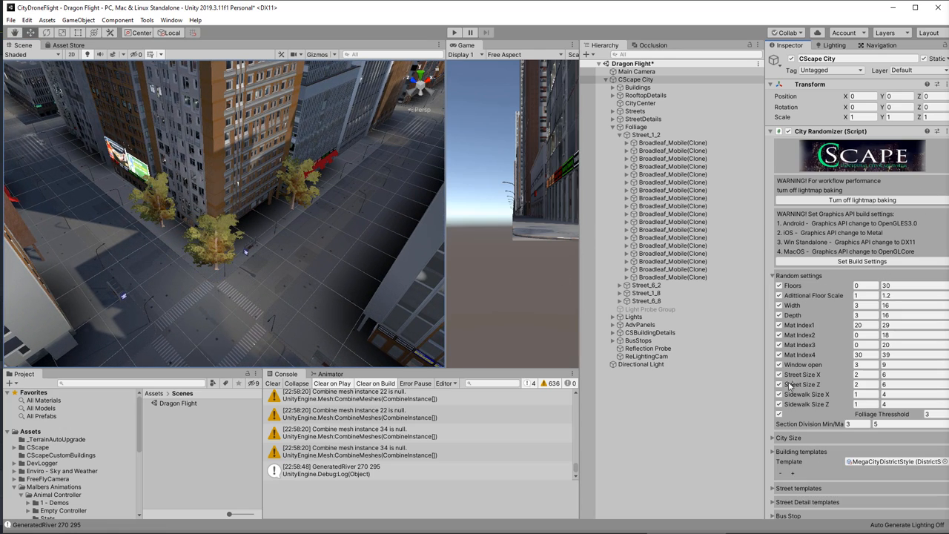
click(773, 275)
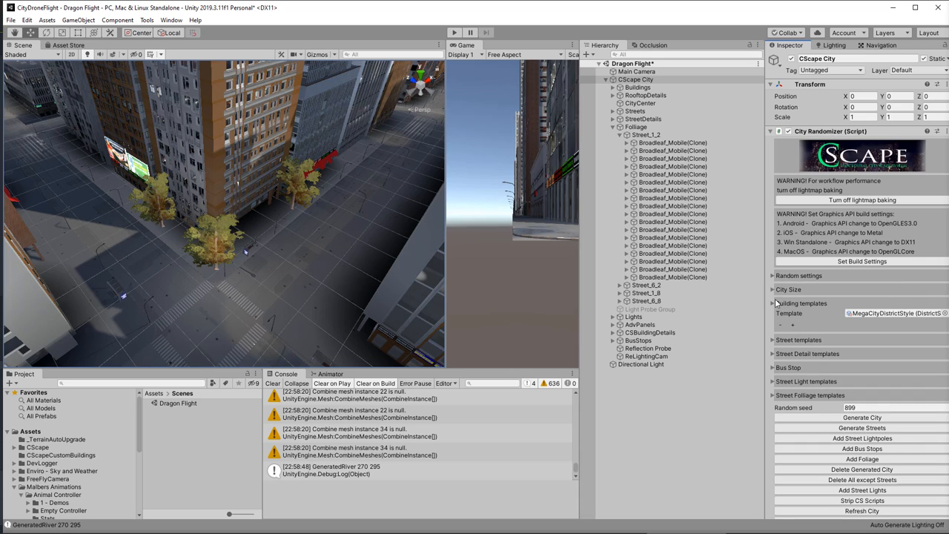
click(776, 289)
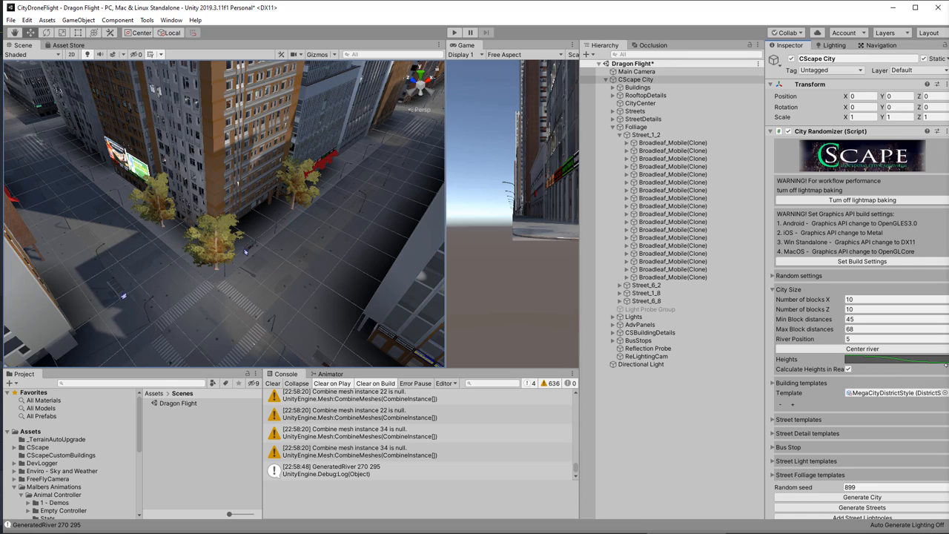
mouse_move(814, 348)
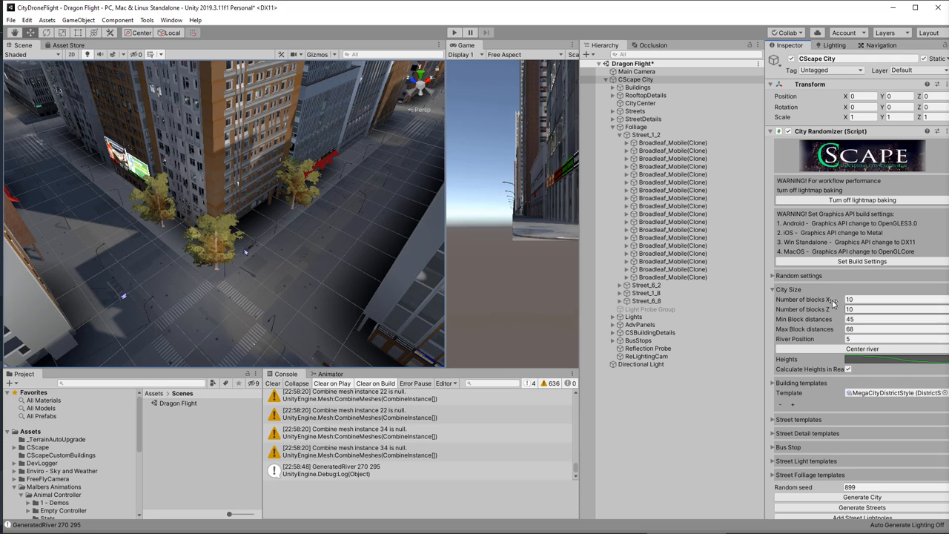
mouse_move(783, 295)
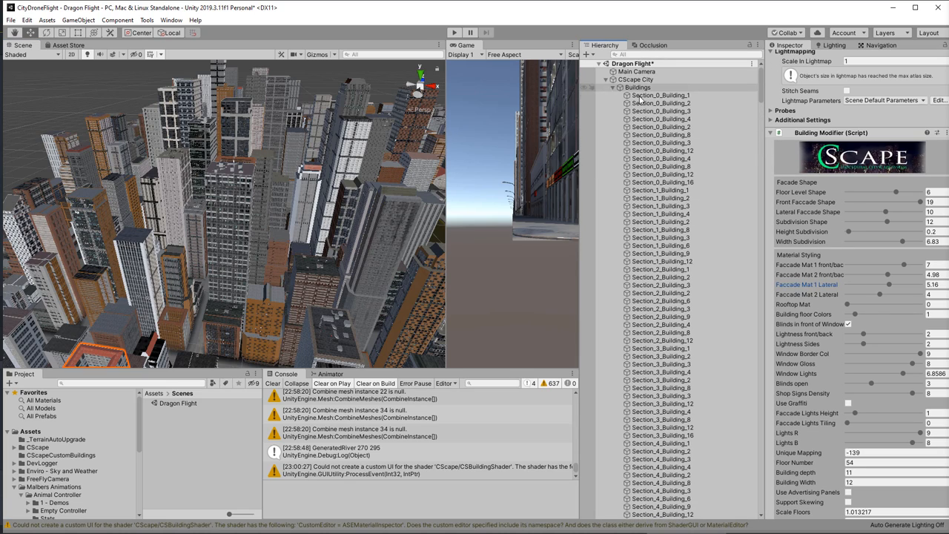
- Set the Directional Light's Rotation X to 53.24, then to 50, darkening and relighting the city
click(635, 80)
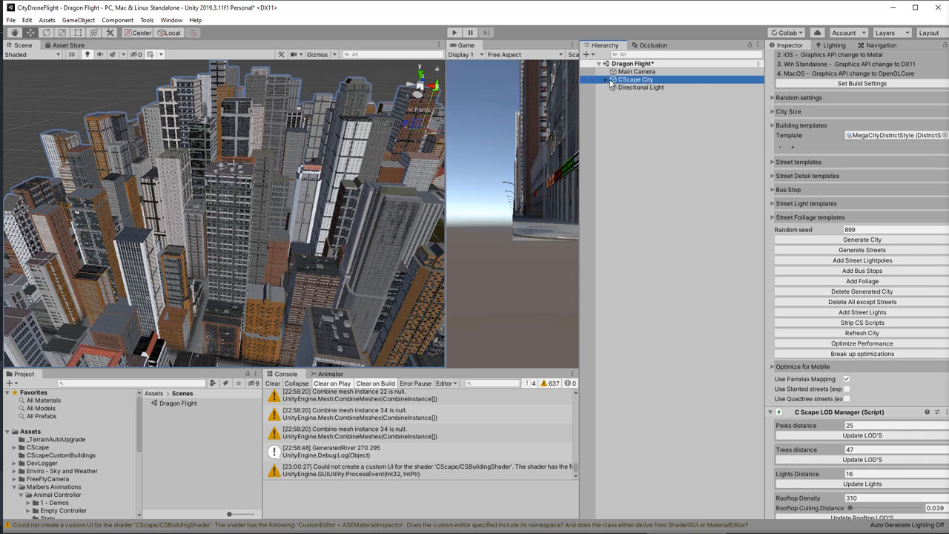
click(641, 88)
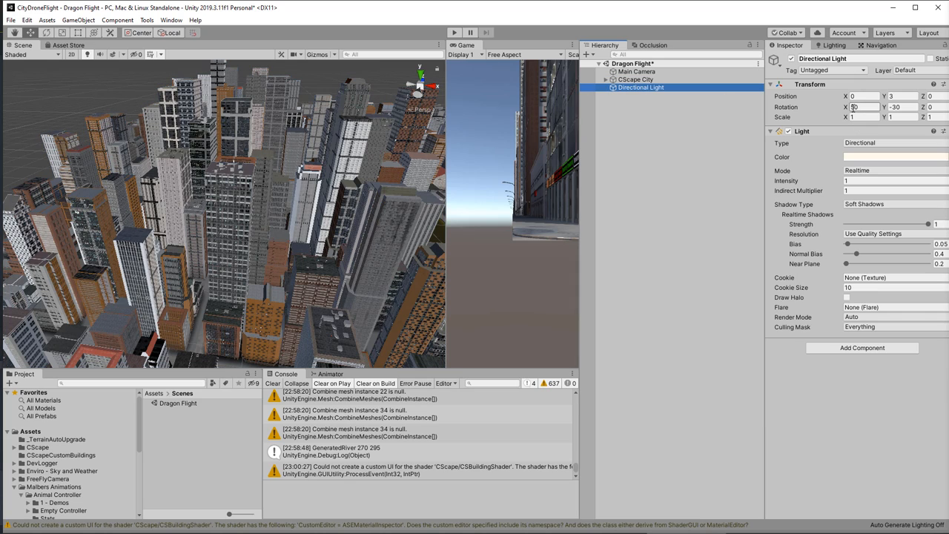
text(53.24)
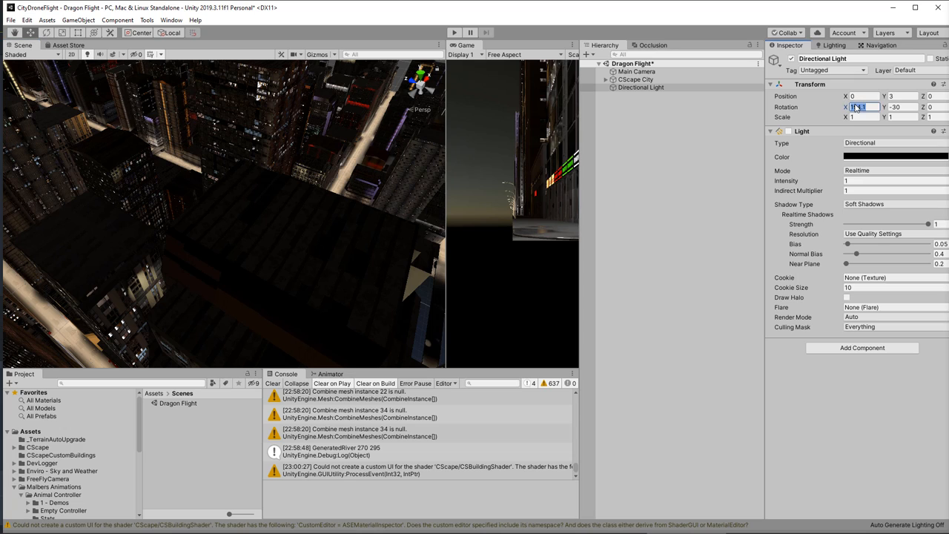
text(50)
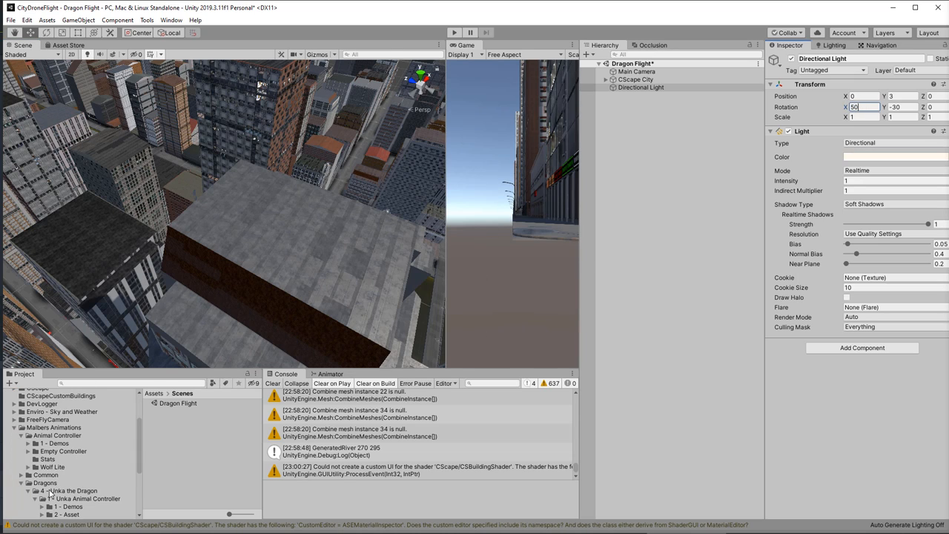
- Drag Unka Realistic from the 3 - Prefabs folder onto the flat rooftop and select it
click(74, 490)
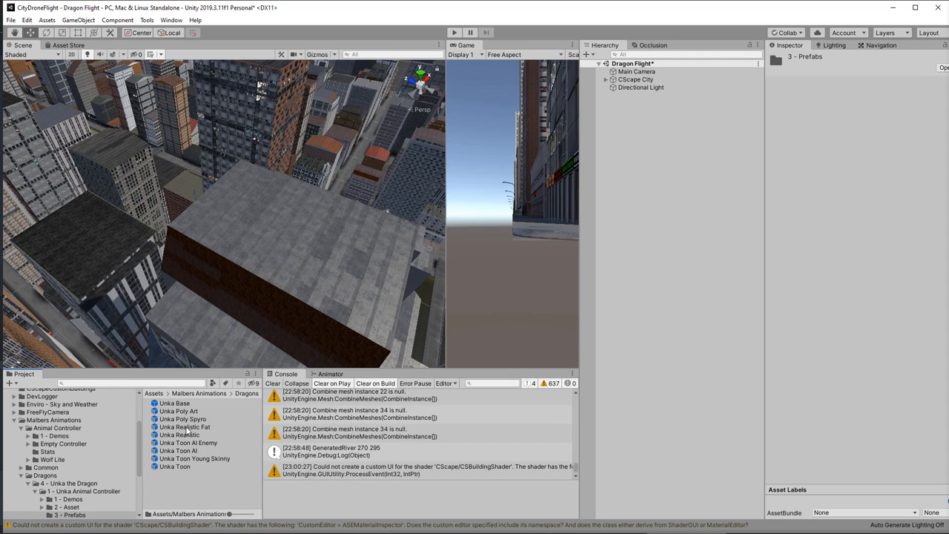
mouse_move(181, 442)
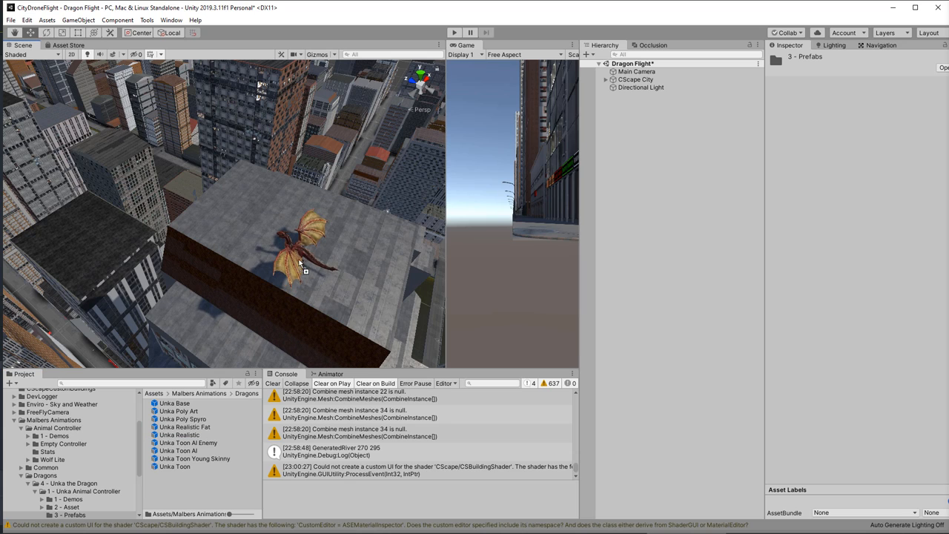
click(300, 259)
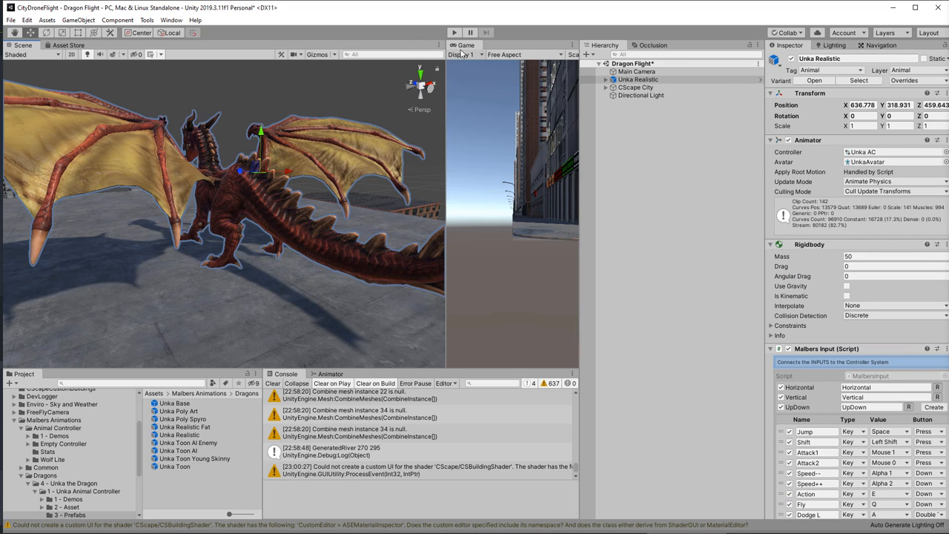
- Browse Unka Animal Controller > 1 - Demos and add the Unka Demo Scene to the Hierarchy
click(454, 33)
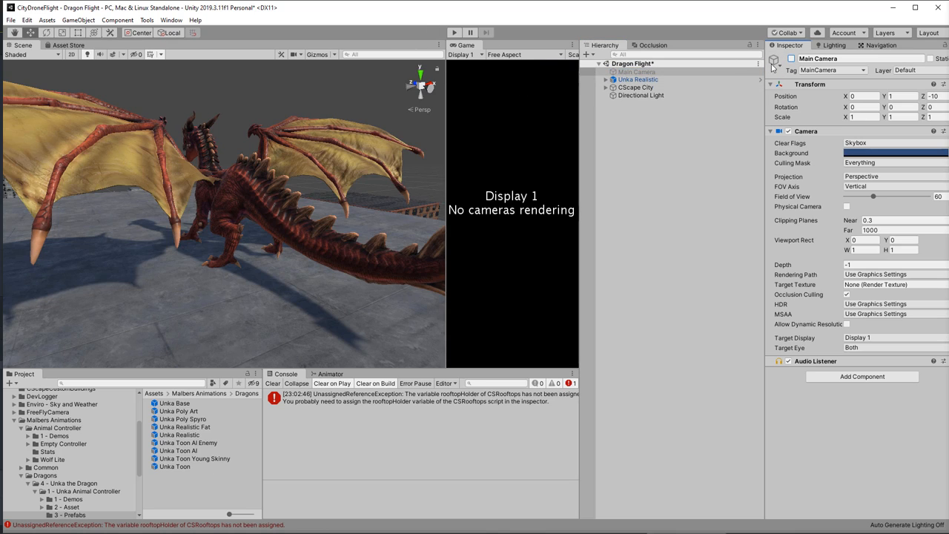
click(780, 59)
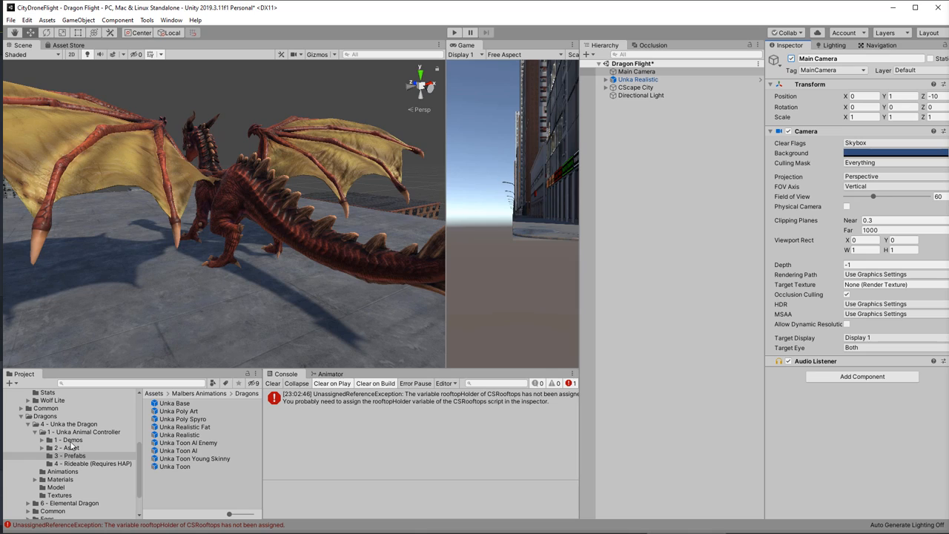
click(71, 439)
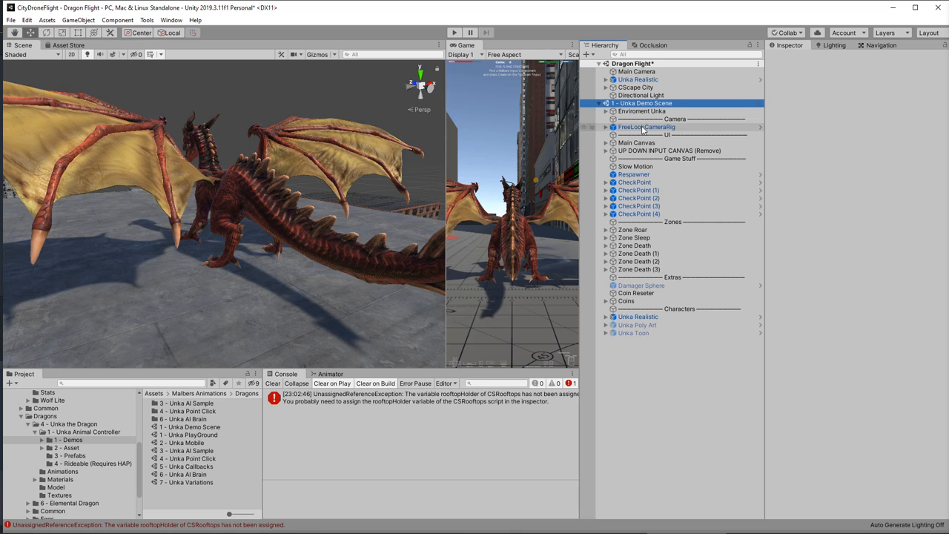
- Move FreeLookCameraRig into Dragon Flight and unload Unka Demo Scene with Don't Save
click(647, 128)
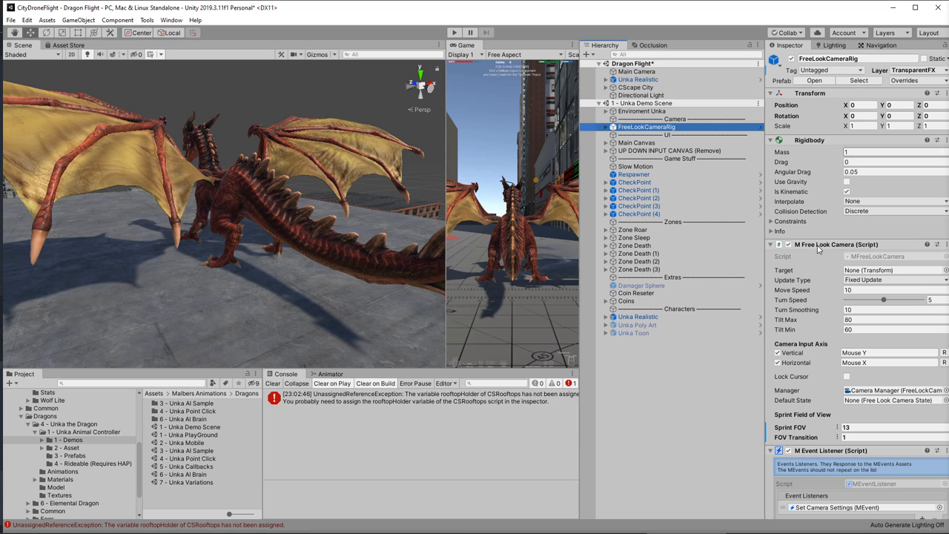
scroll(down, 3)
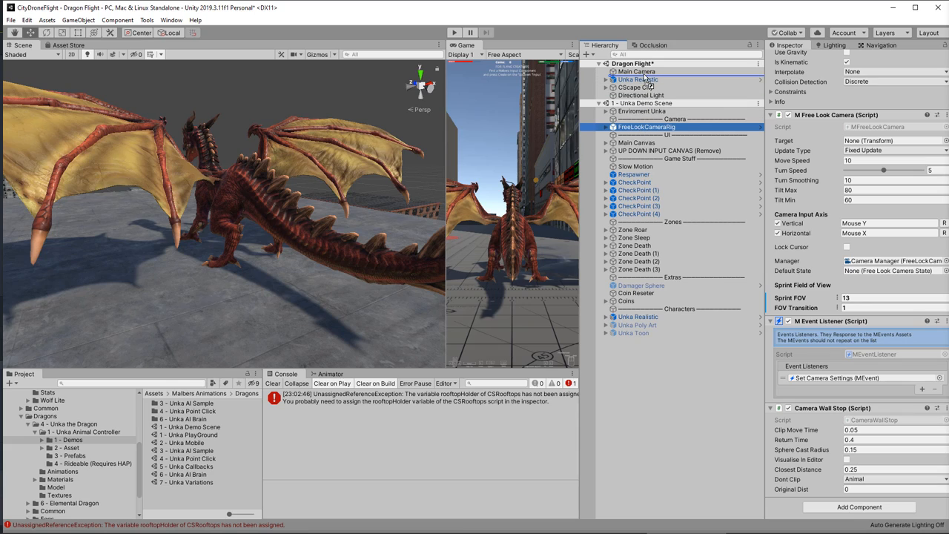
click(636, 71)
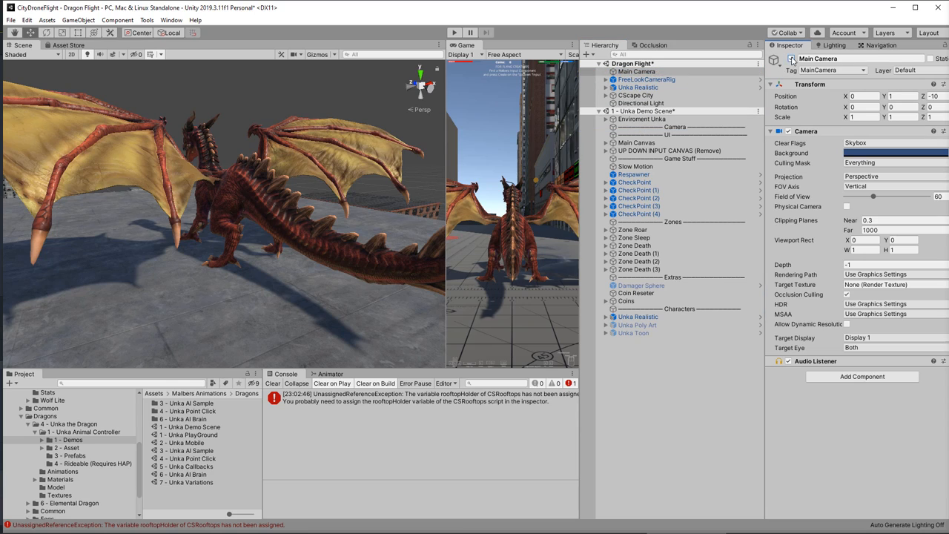
click(645, 110)
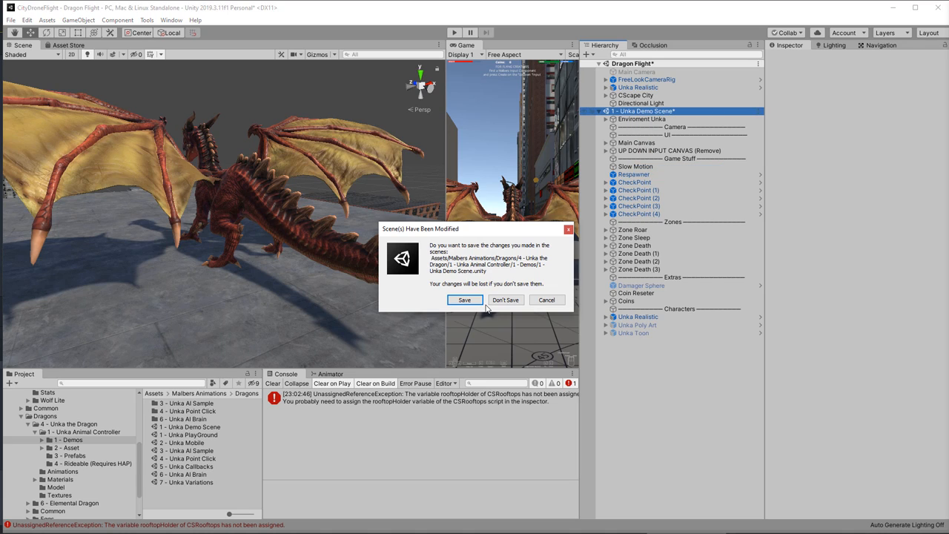
click(506, 300)
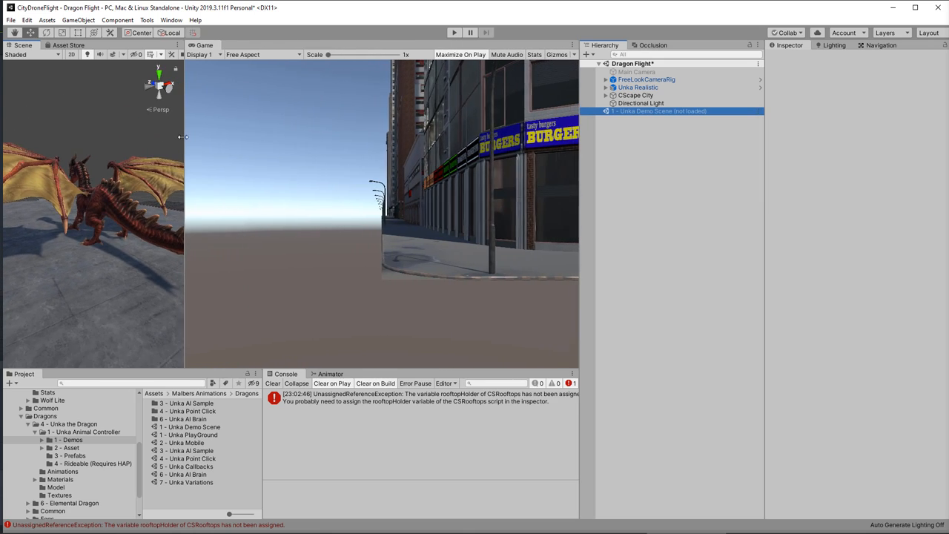
- Target the Free Look Camera at Unka Realistic and fly the dragon above the skyscrapers in Play mode
click(647, 80)
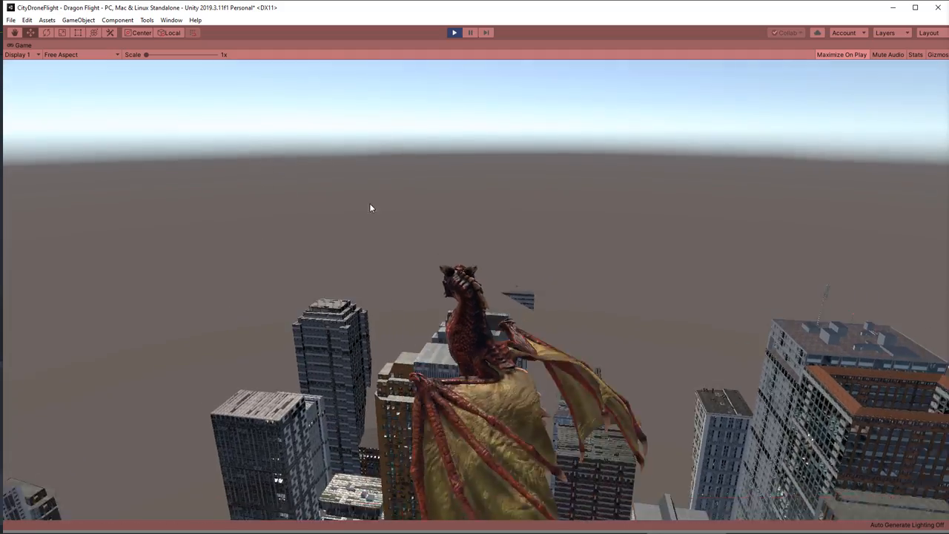
click(454, 33)
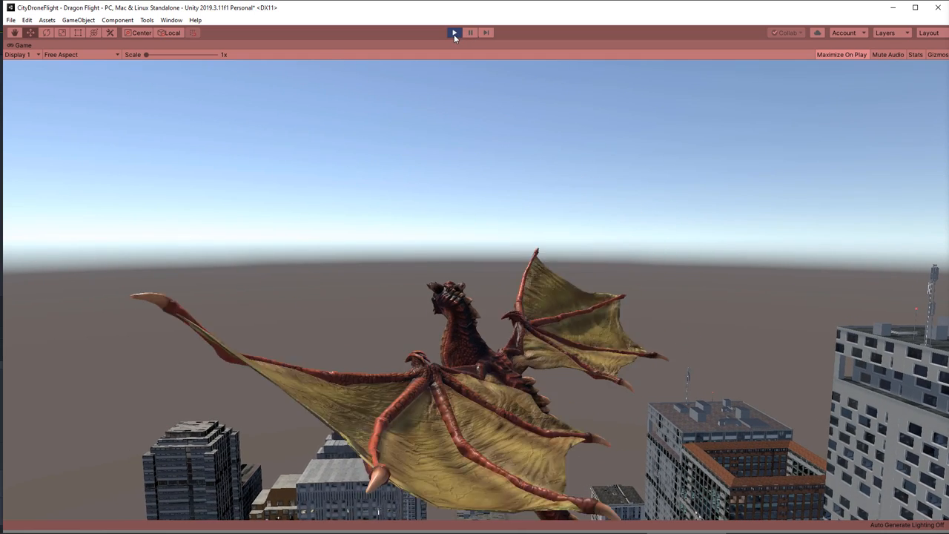
click(454, 33)
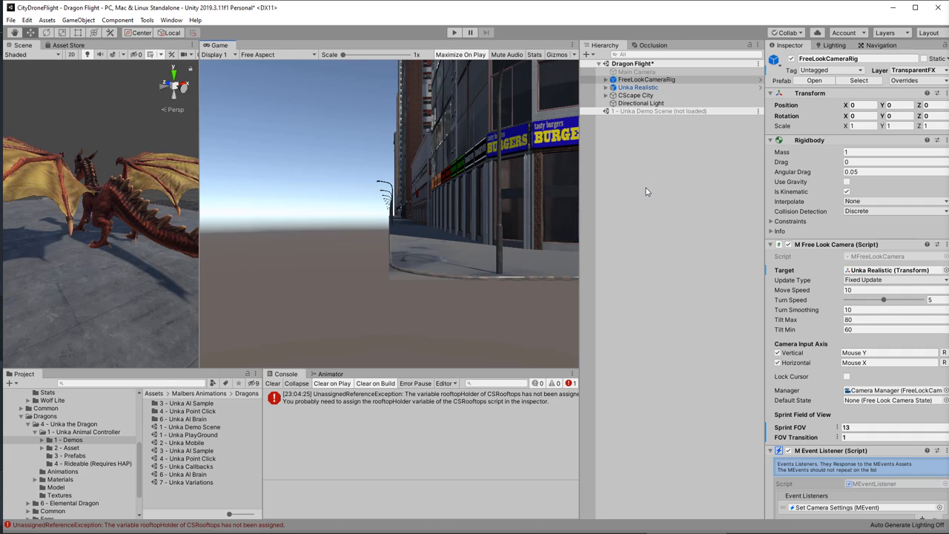
- Set the rig's Main Camera far clipping plane to 5000 and move the rig beside Unka Realistic
click(647, 80)
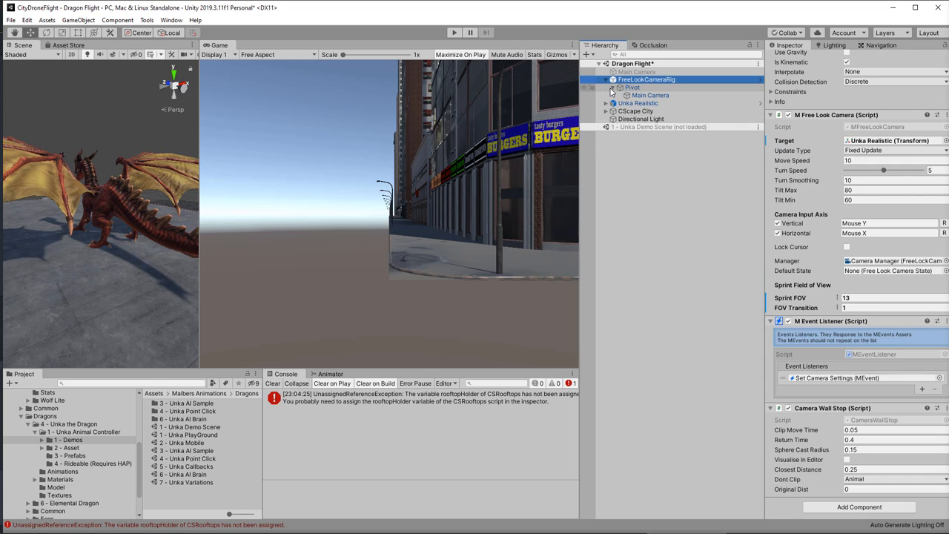
click(648, 95)
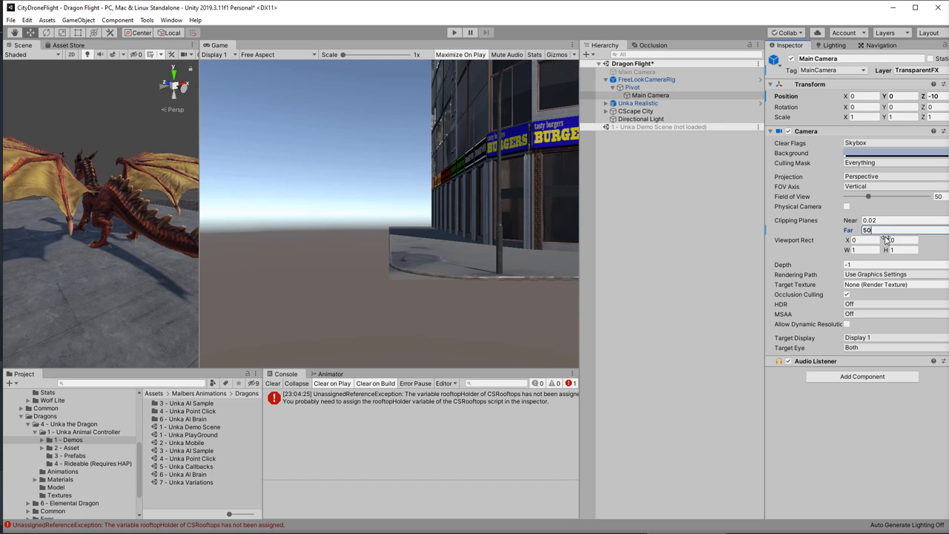
text(5000)
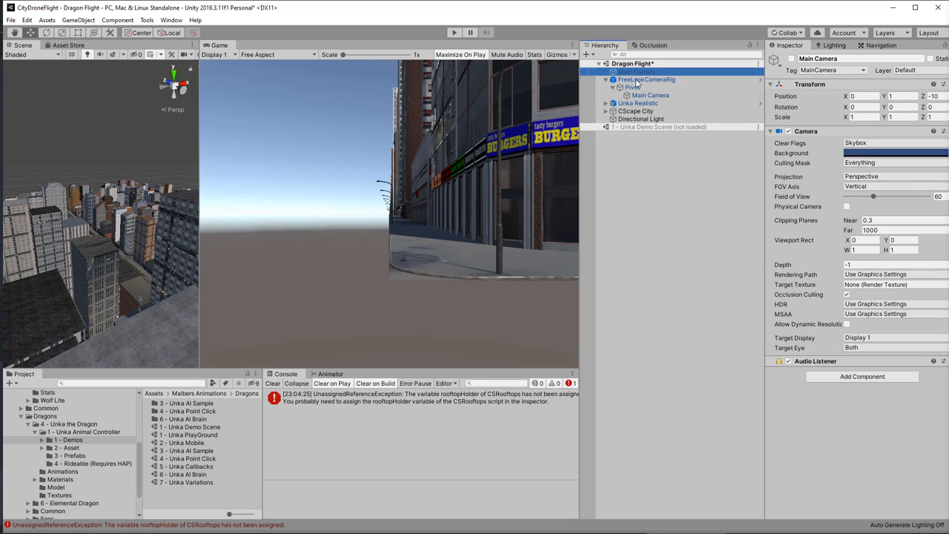
click(647, 80)
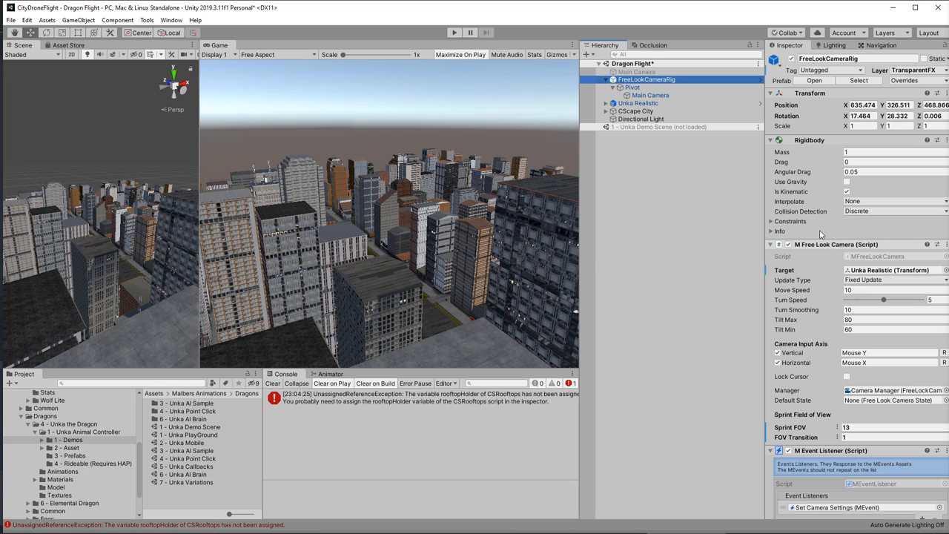
click(638, 103)
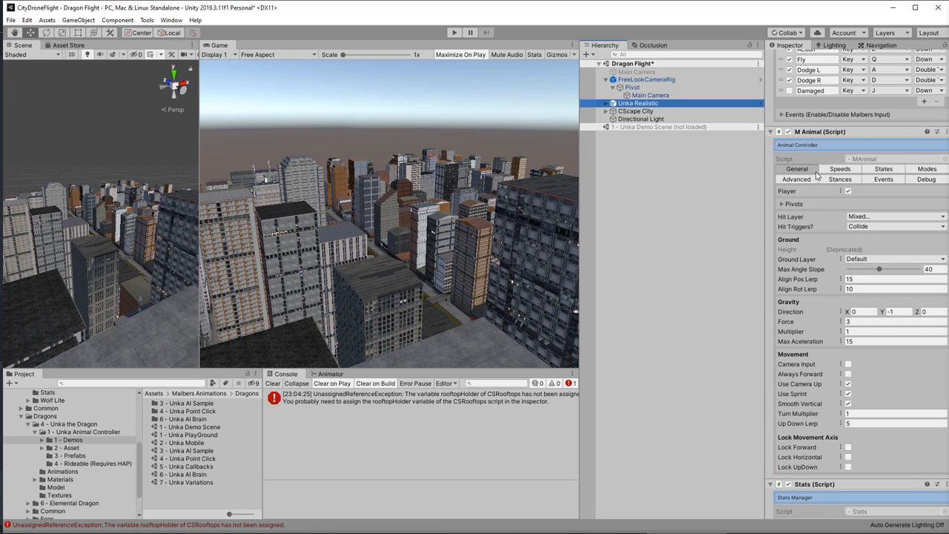
- Assign the rooftop building's layer and start Play mode with the dragon on the roof
click(893, 217)
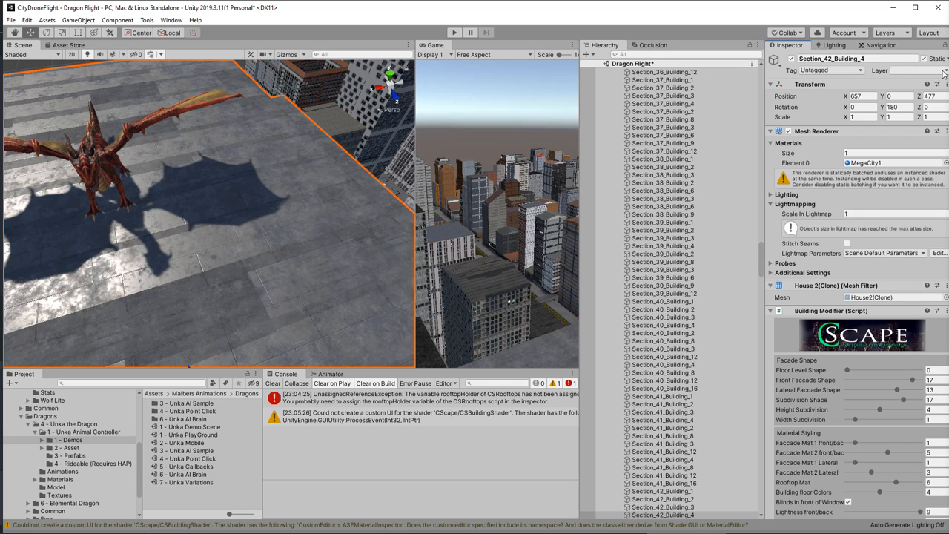
click(912, 69)
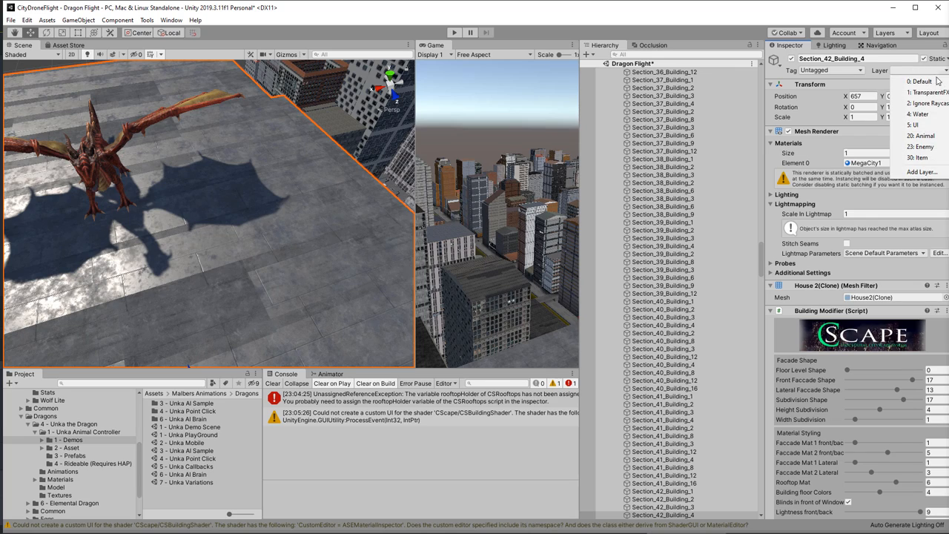
click(921, 82)
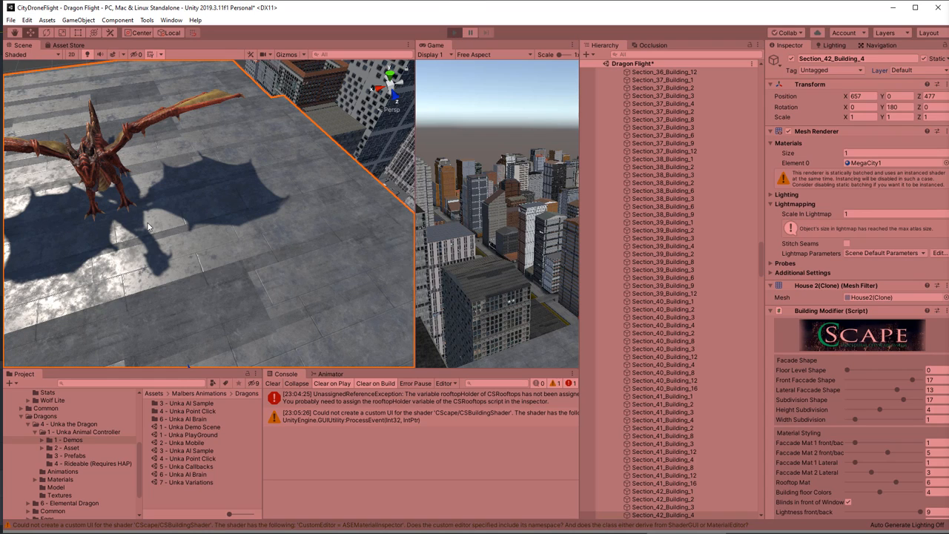
click(470, 33)
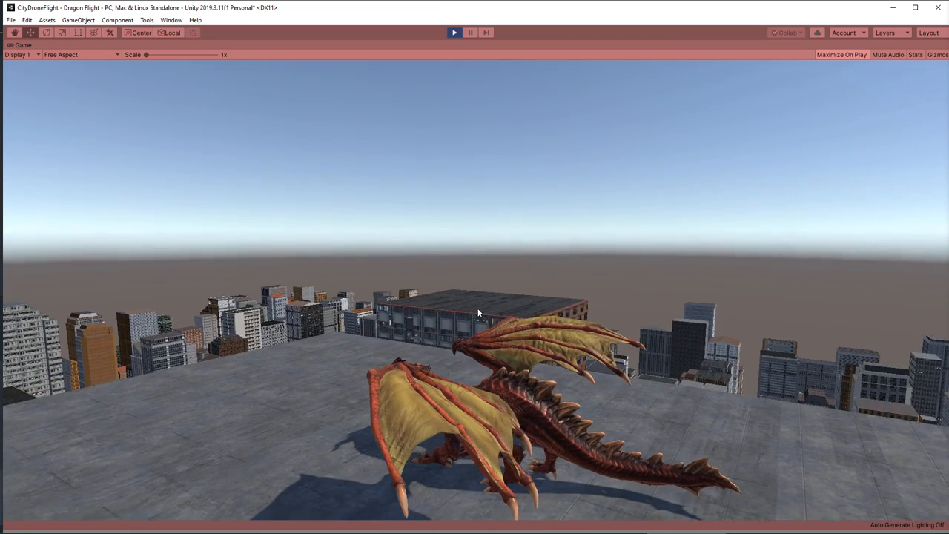